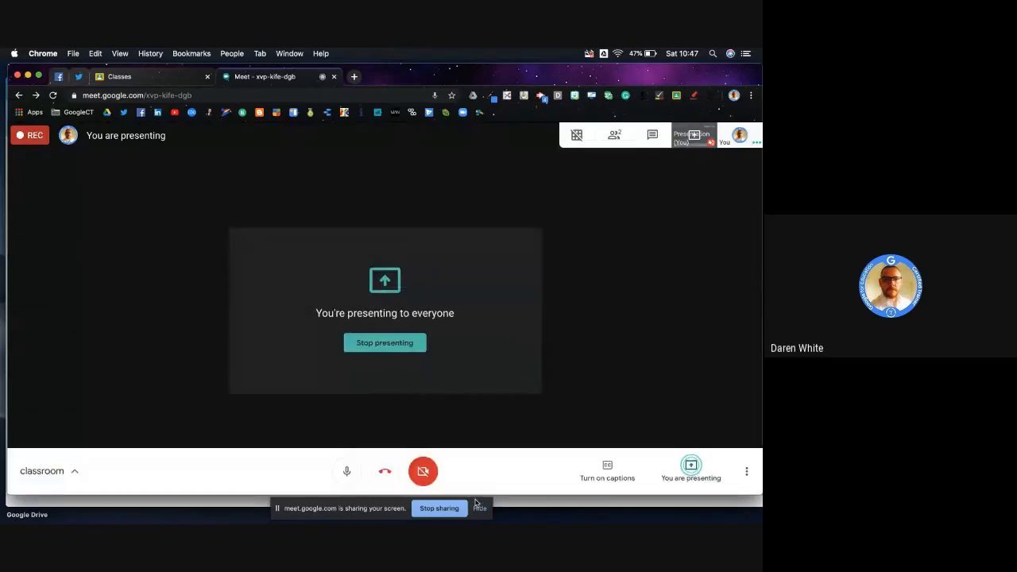
Hide the screen-sharing notice and open the GC Training class card.
{"action": "left_click", "coordinate": [120, 76]}
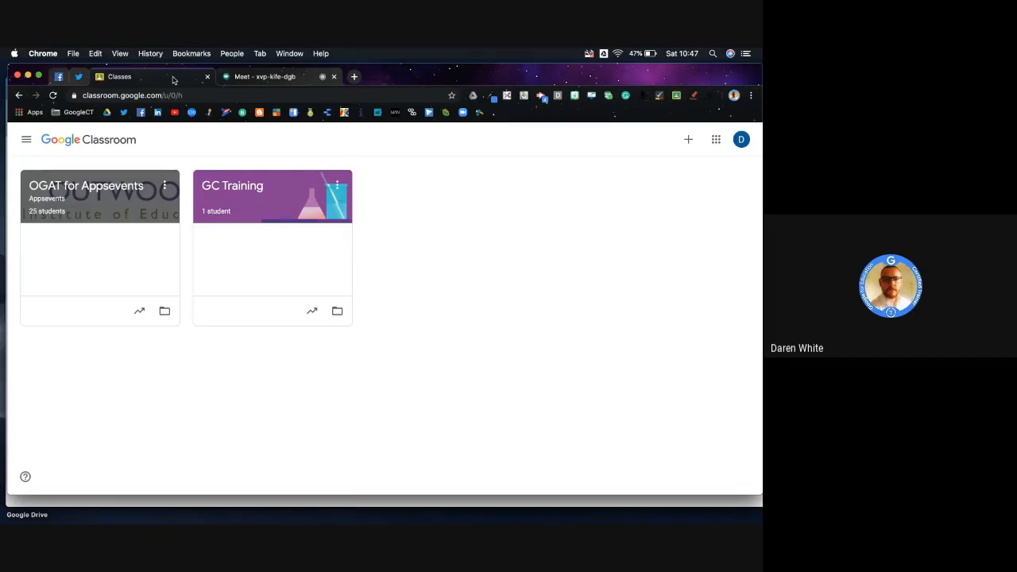
{"action": "mouse_move", "coordinate": [232, 185]}
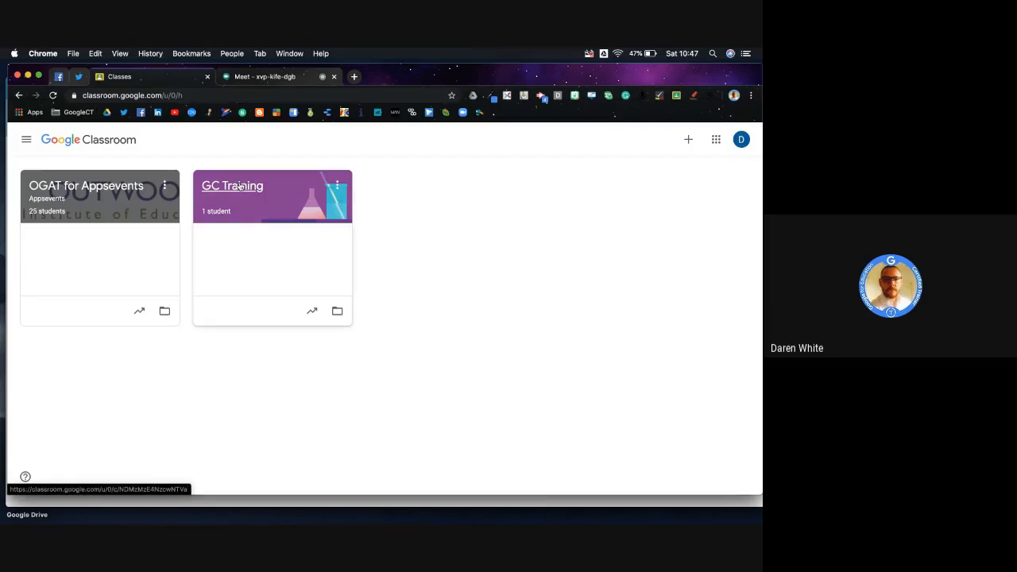
{"action": "left_click", "coordinate": [232, 186]}
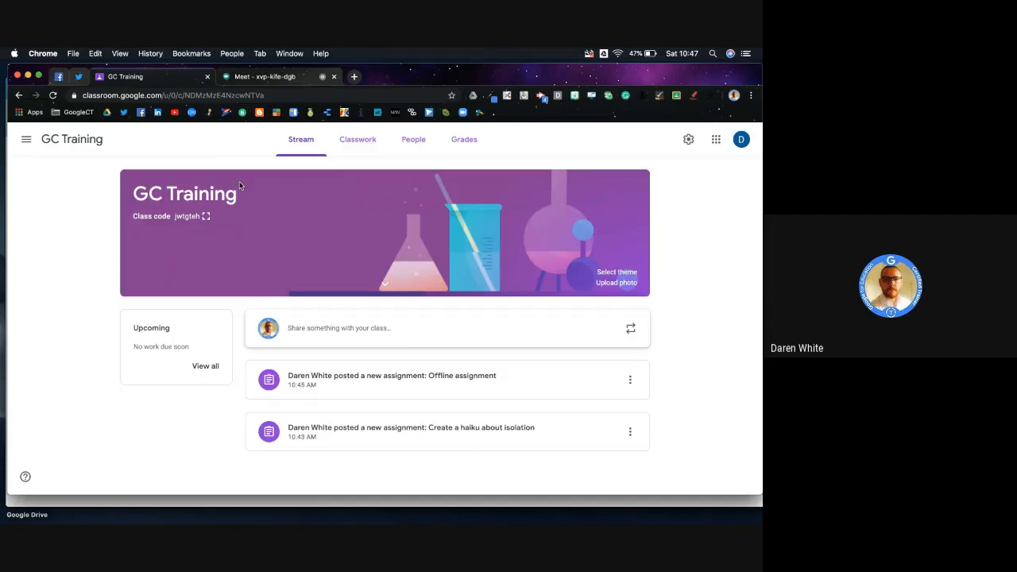
{"action": "mouse_move", "coordinate": [410, 363]}
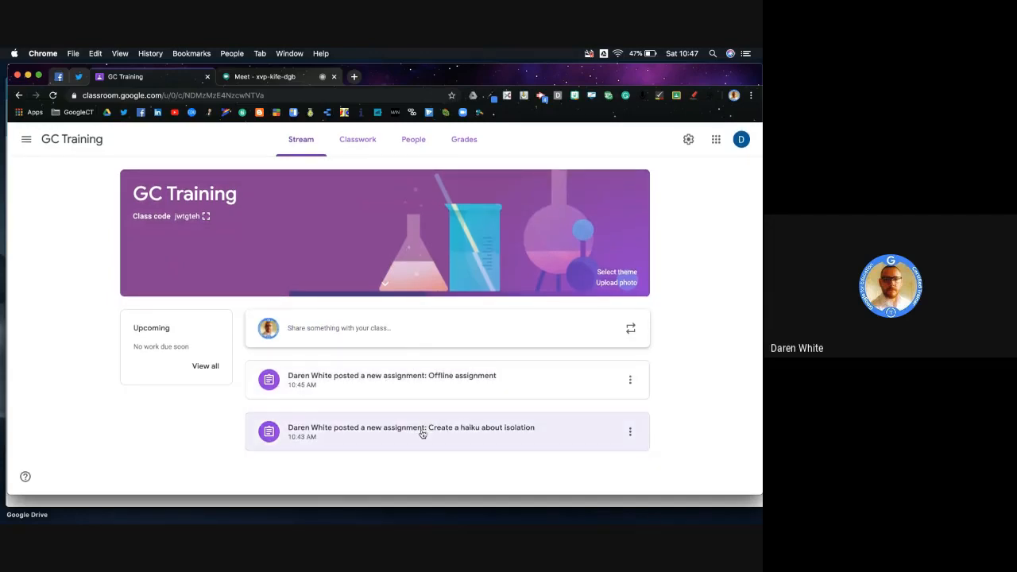
{"action": "mouse_move", "coordinate": [358, 139]}
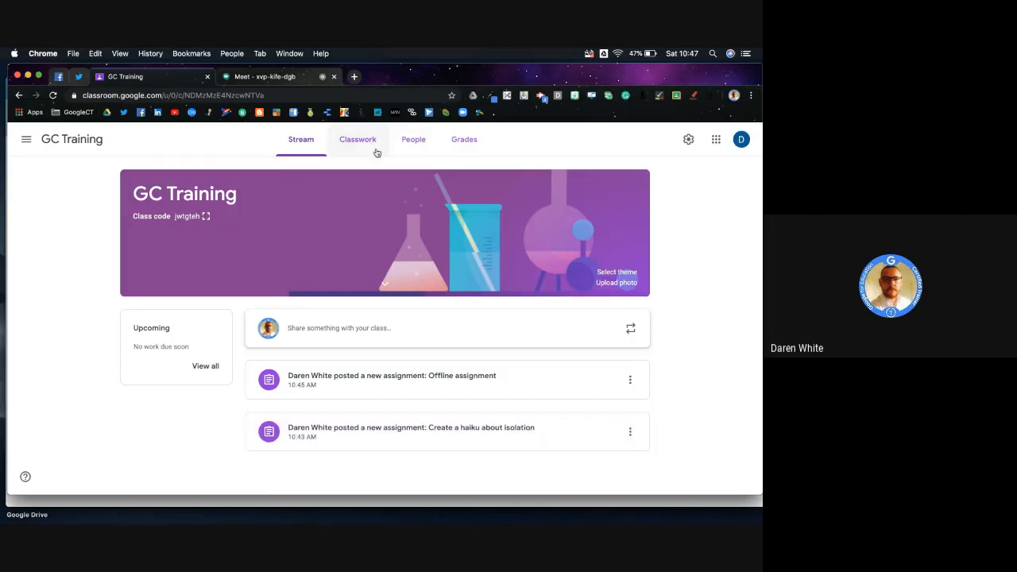
Go to GC Training's Classwork and expand the 'Create a haiku about isolation' assignment.
{"action": "left_click", "coordinate": [358, 139]}
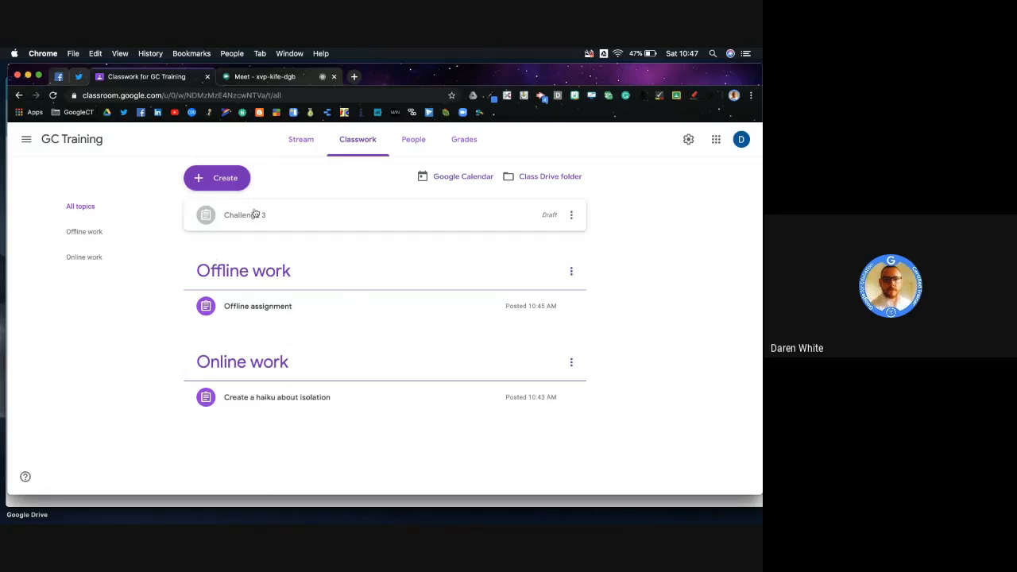
{"action": "mouse_move", "coordinate": [283, 221]}
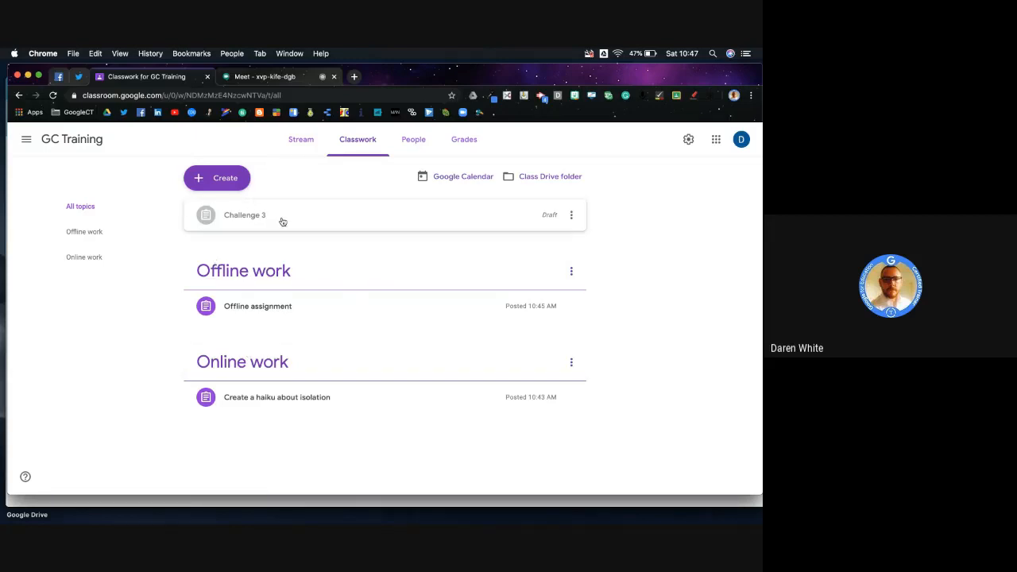
{"action": "mouse_move", "coordinate": [469, 252]}
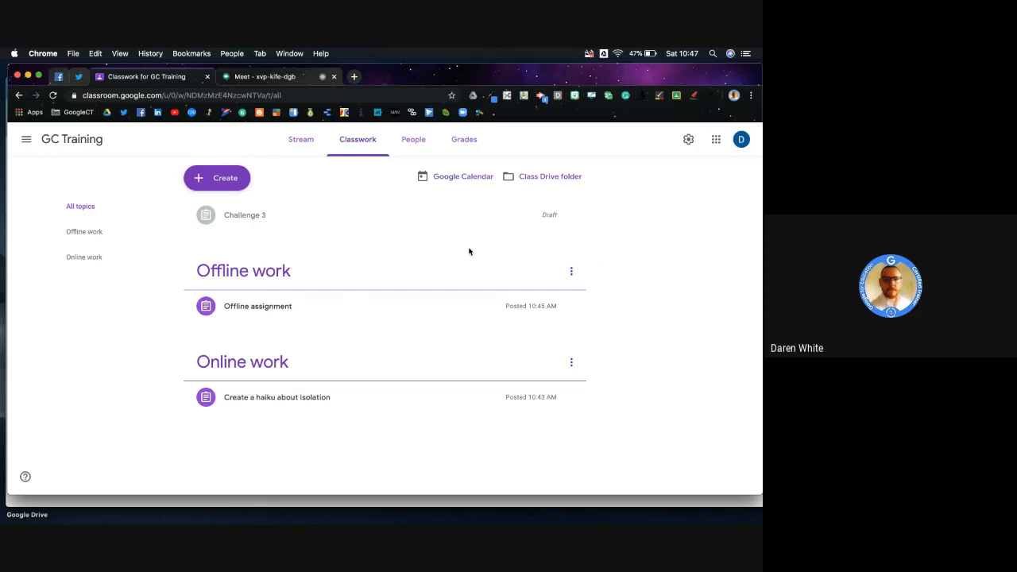
{"action": "mouse_move", "coordinate": [327, 257]}
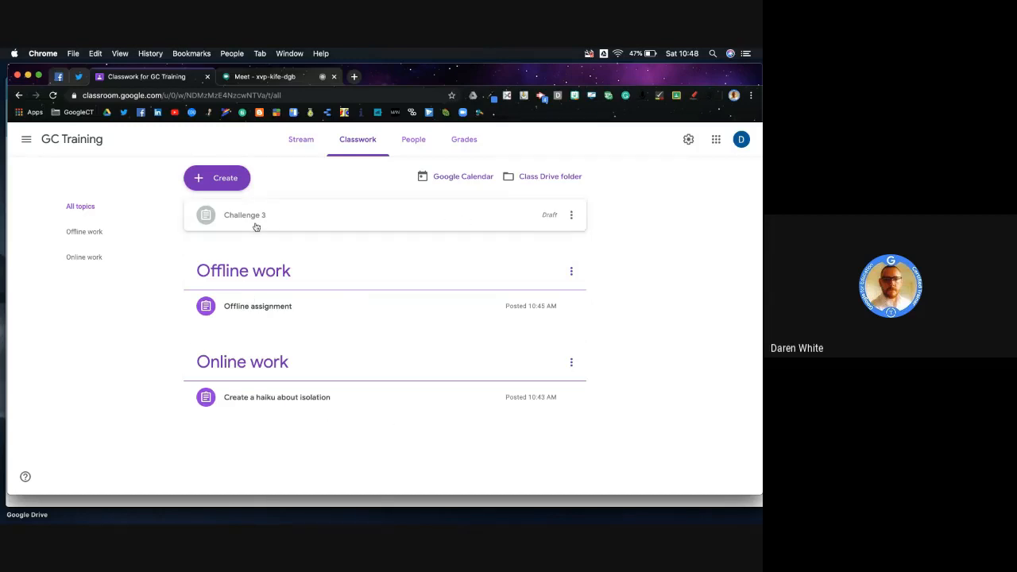
{"action": "mouse_move", "coordinate": [311, 343]}
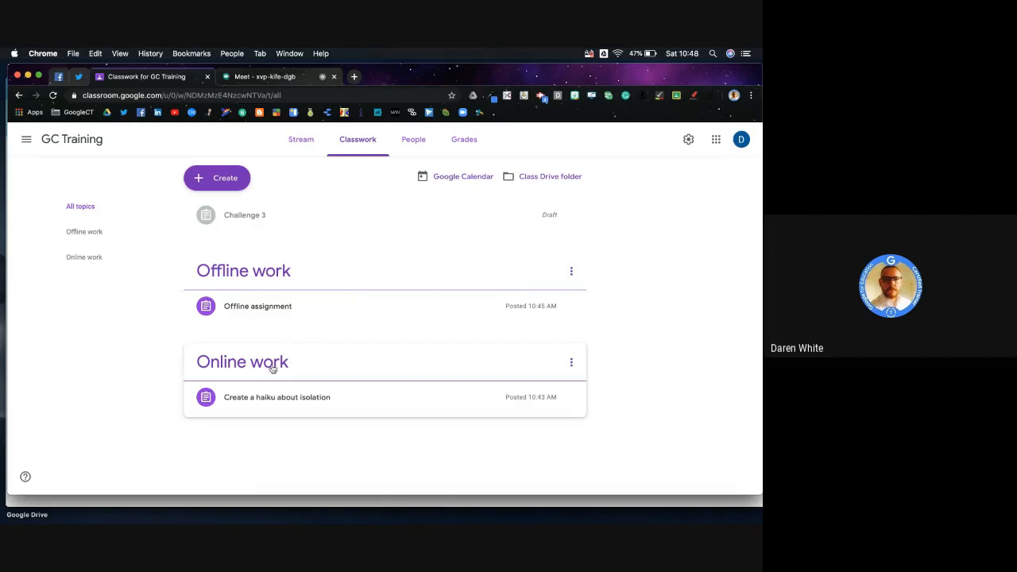
{"action": "mouse_move", "coordinate": [379, 396]}
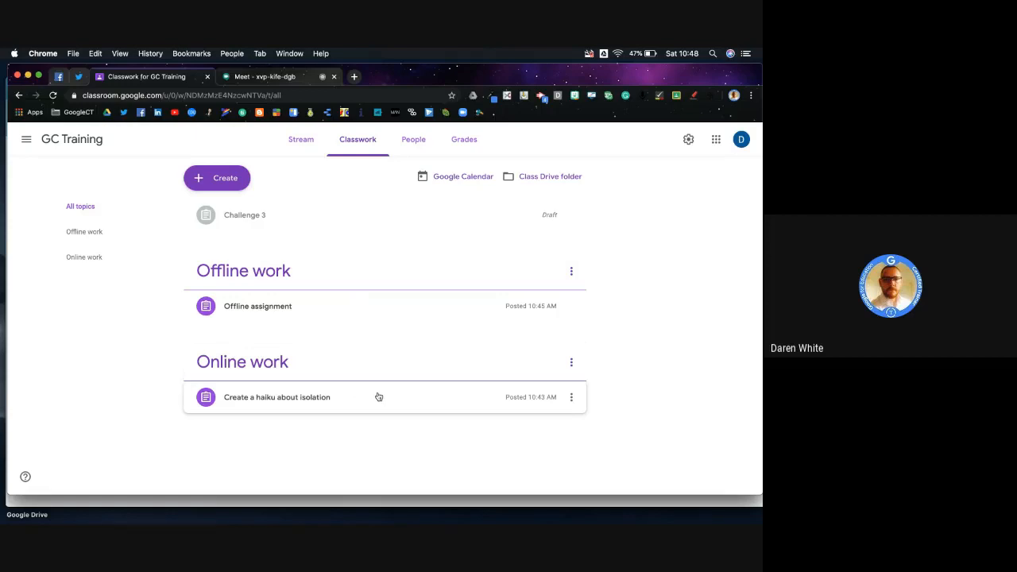
{"action": "left_click", "coordinate": [277, 397]}
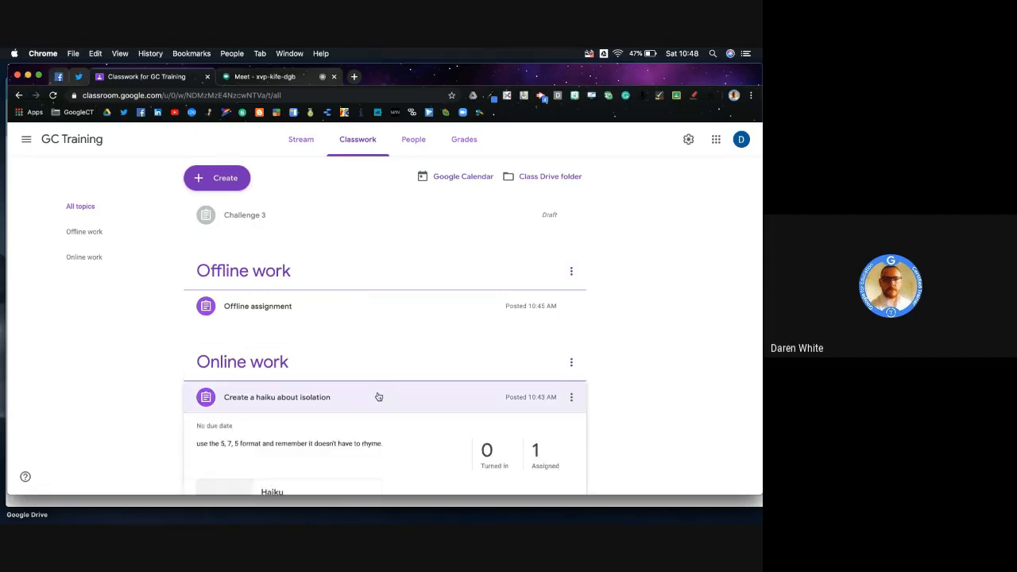
{"action": "scroll", "scroll_direction": "down", "scroll_amount": 3}
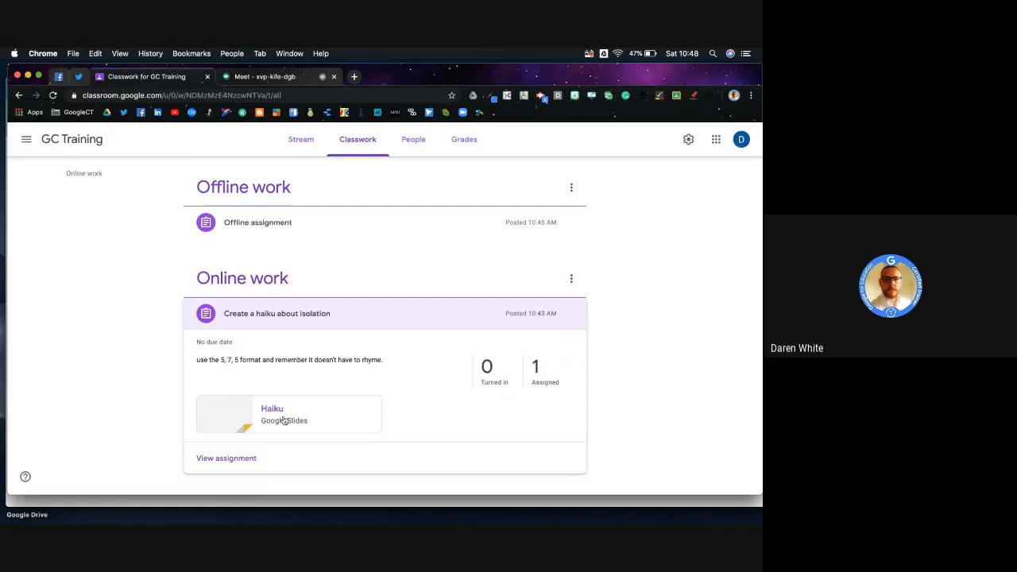
{"action": "mouse_move", "coordinate": [312, 447]}
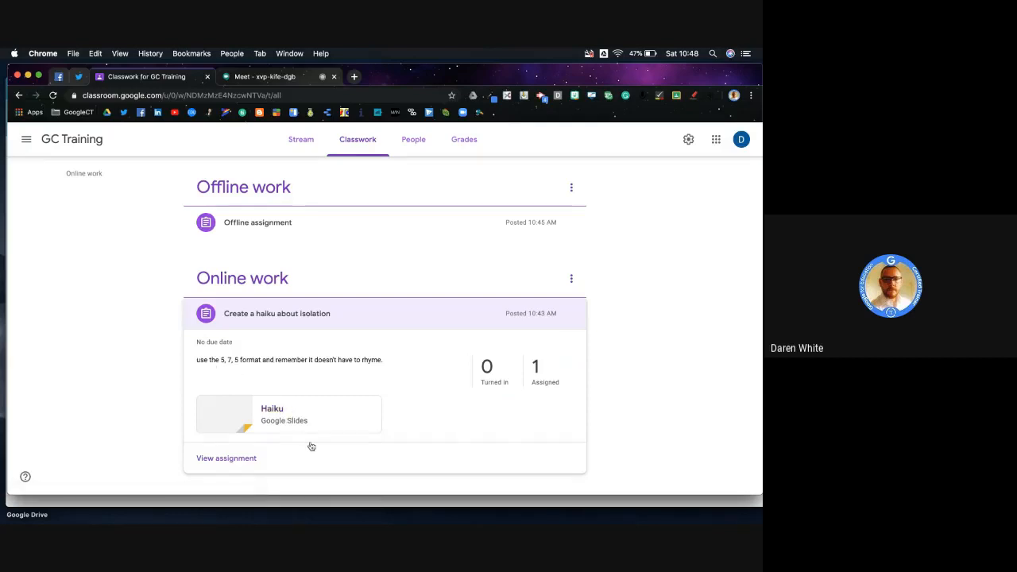
{"action": "mouse_move", "coordinate": [210, 367]}
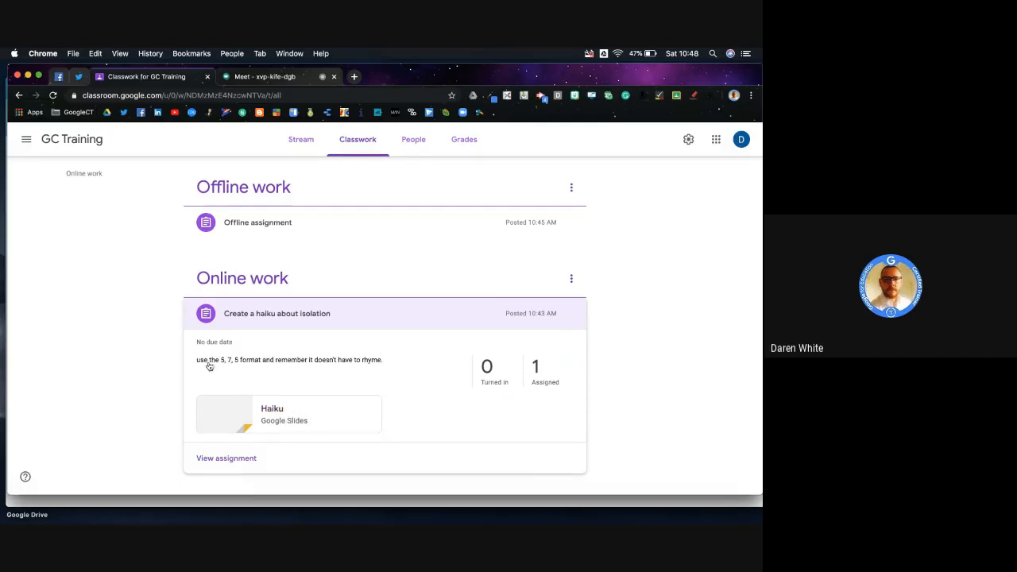
{"action": "mouse_move", "coordinate": [287, 372]}
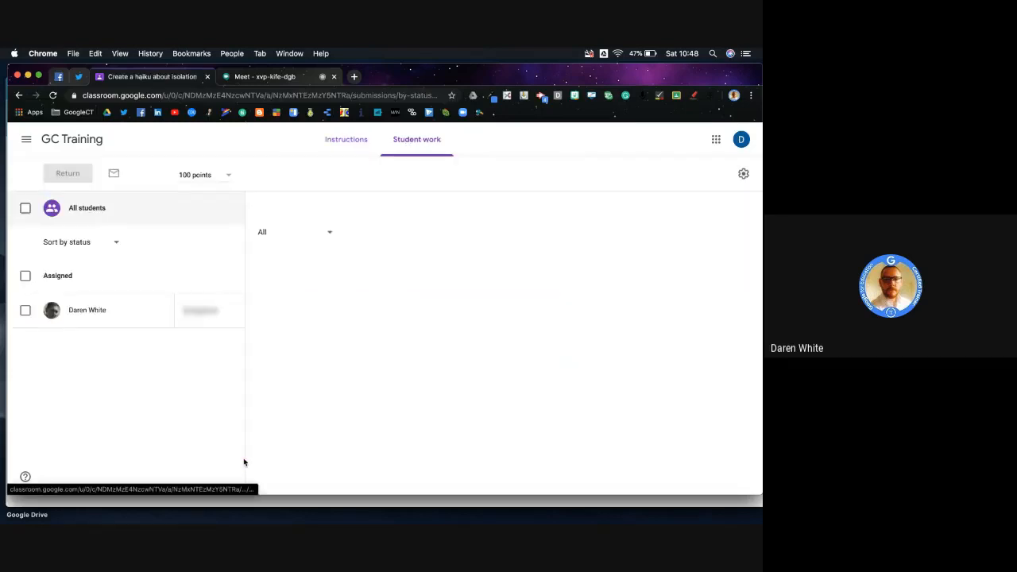
{"action": "left_click", "coordinate": [86, 309]}
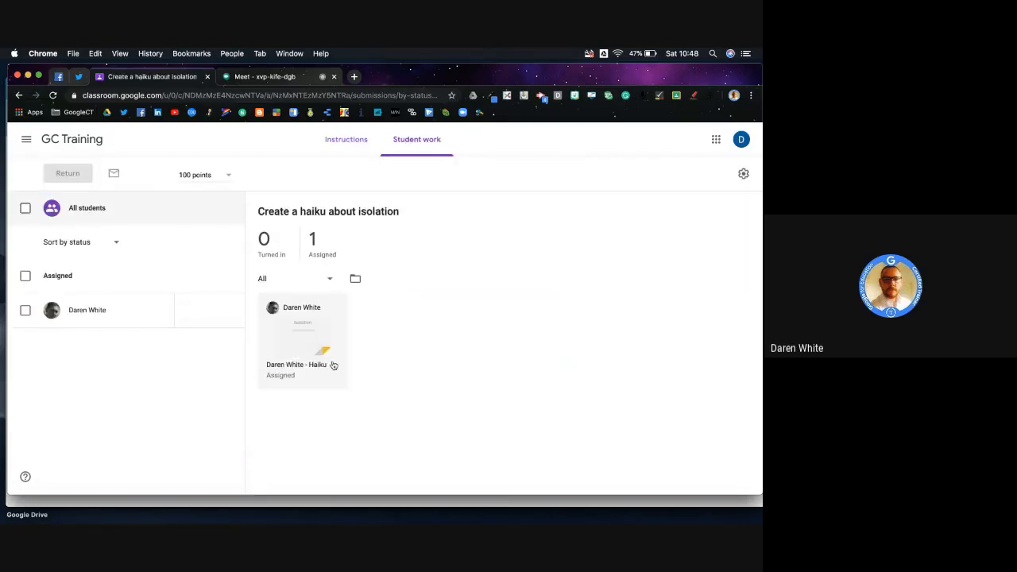
{"action": "mouse_move", "coordinate": [322, 250]}
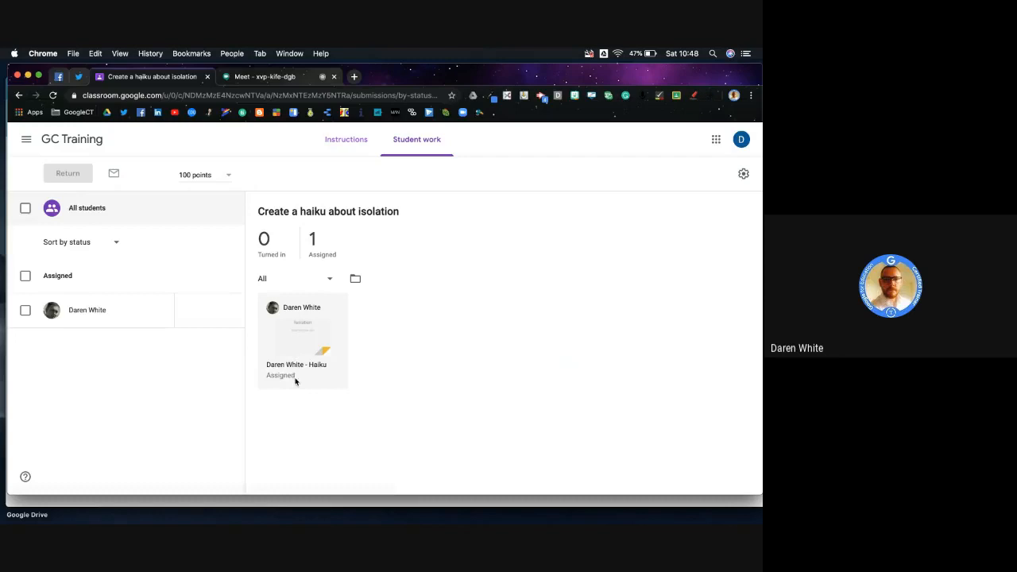
{"action": "mouse_move", "coordinate": [313, 350]}
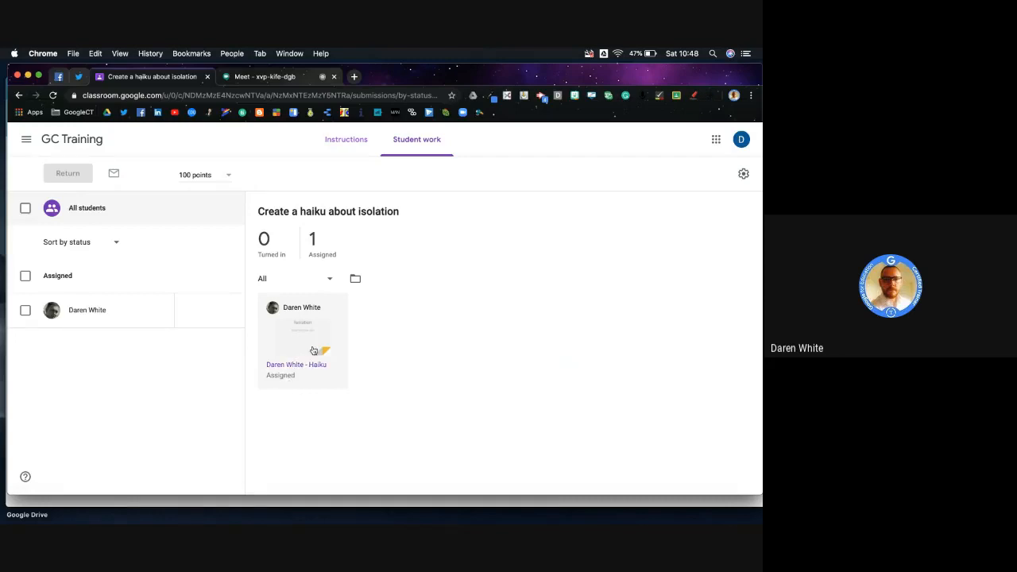
{"action": "left_click", "coordinate": [346, 139]}
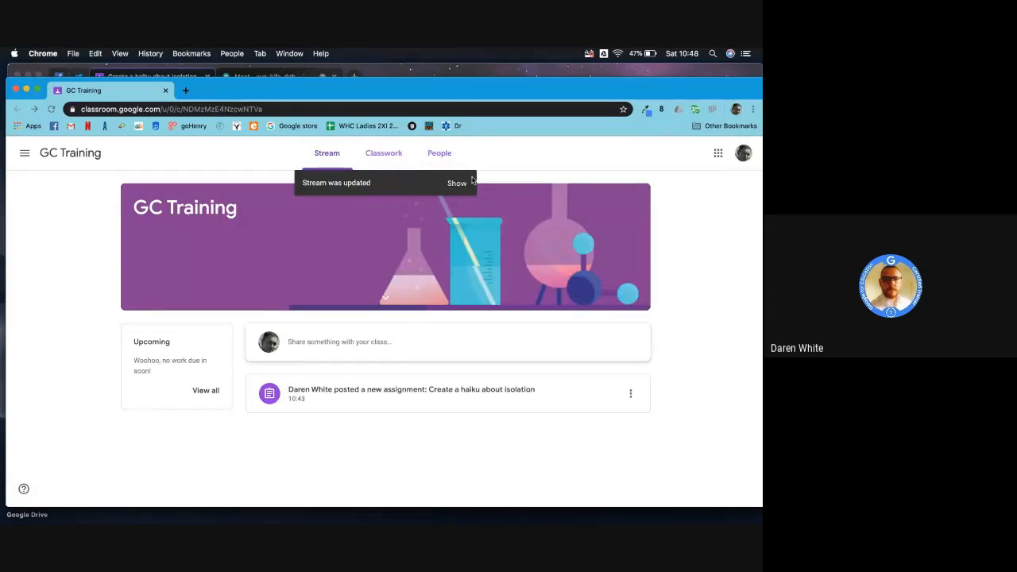
{"action": "mouse_move", "coordinate": [343, 186]}
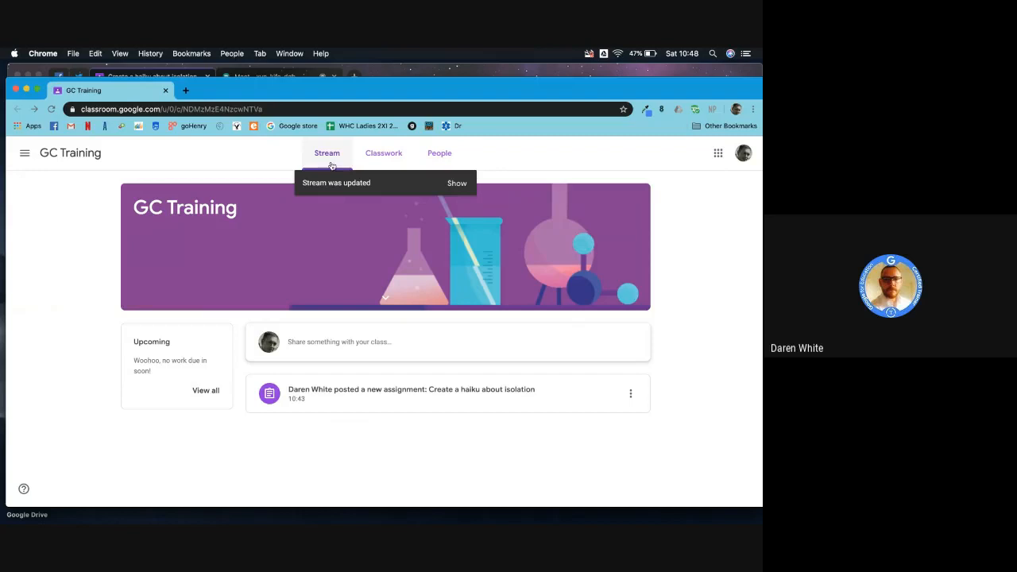
Reload the student's stream so the Offline assignment appears above the haiku.
{"action": "left_click", "coordinate": [457, 183]}
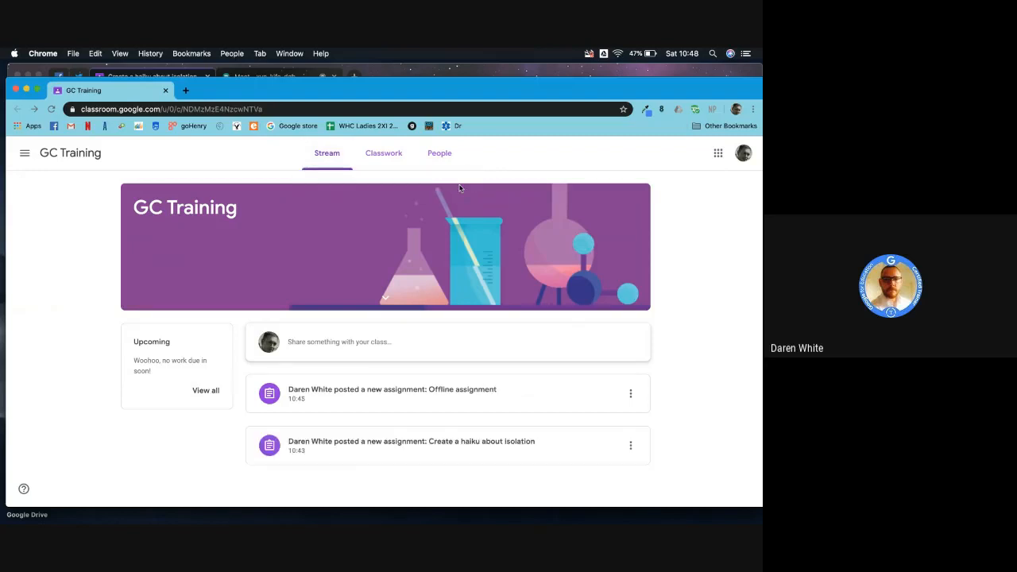
{"action": "mouse_move", "coordinate": [497, 441]}
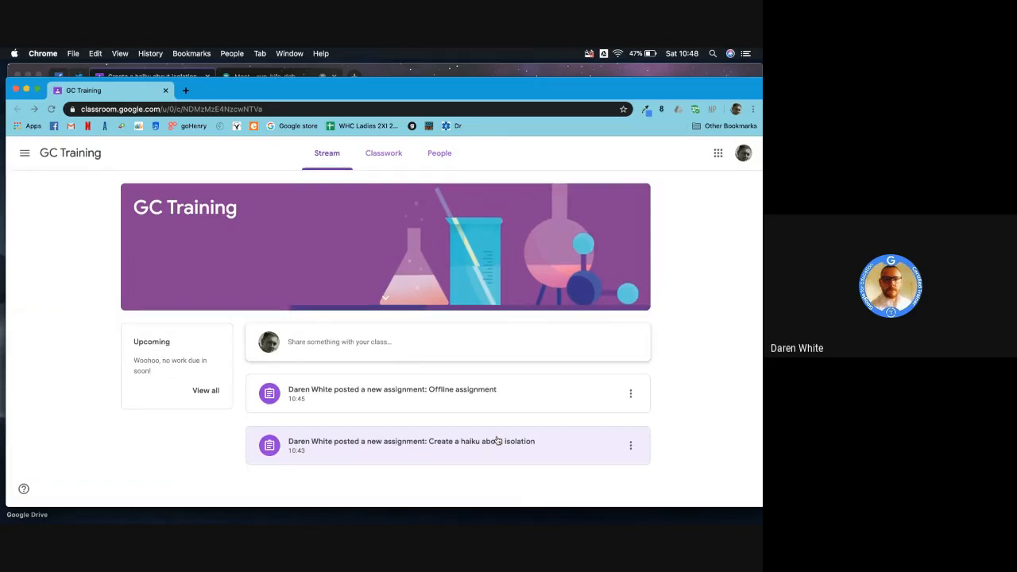
{"action": "mouse_move", "coordinate": [399, 451]}
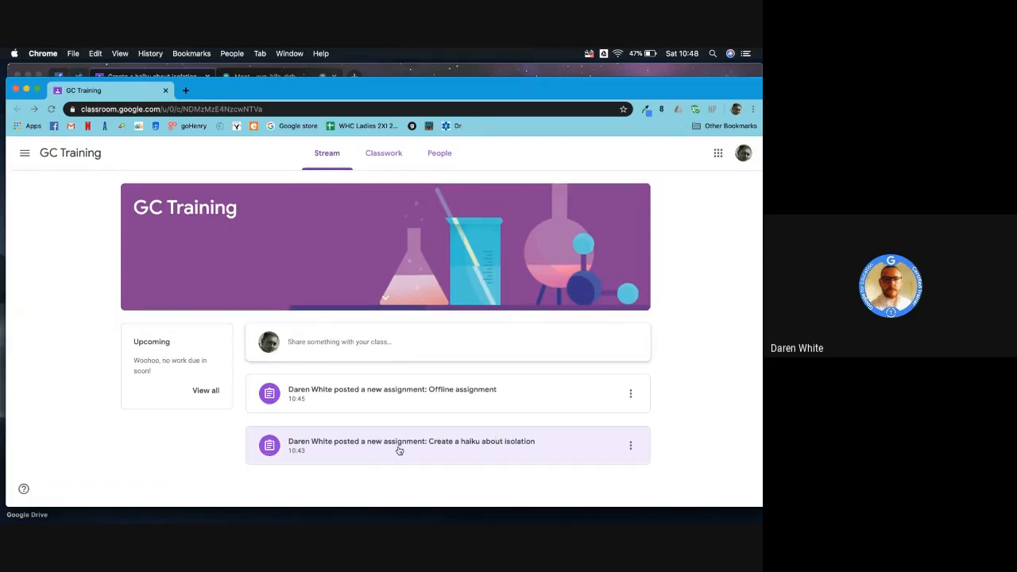
{"action": "mouse_move", "coordinate": [378, 451]}
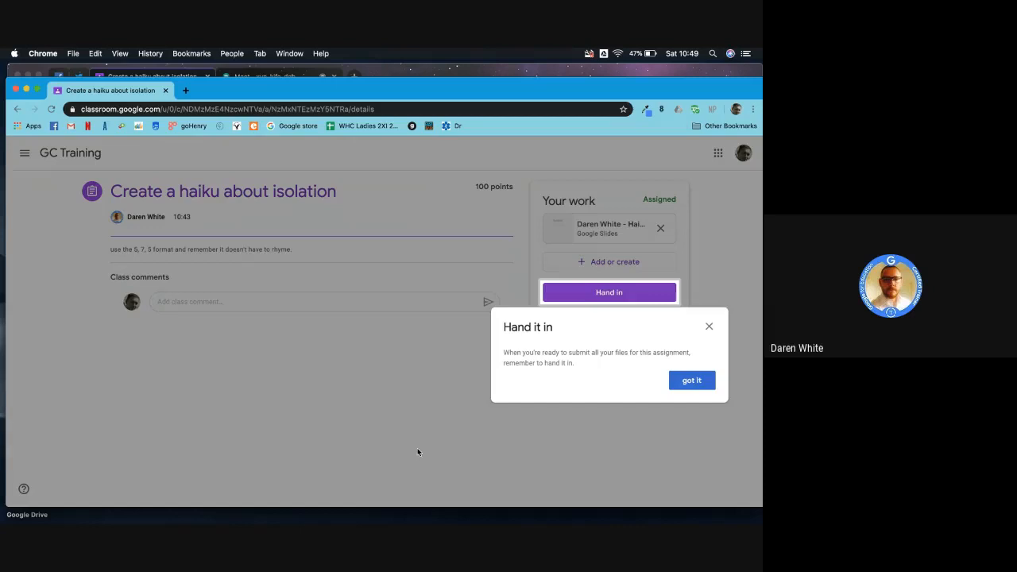
{"action": "mouse_move", "coordinate": [167, 251]}
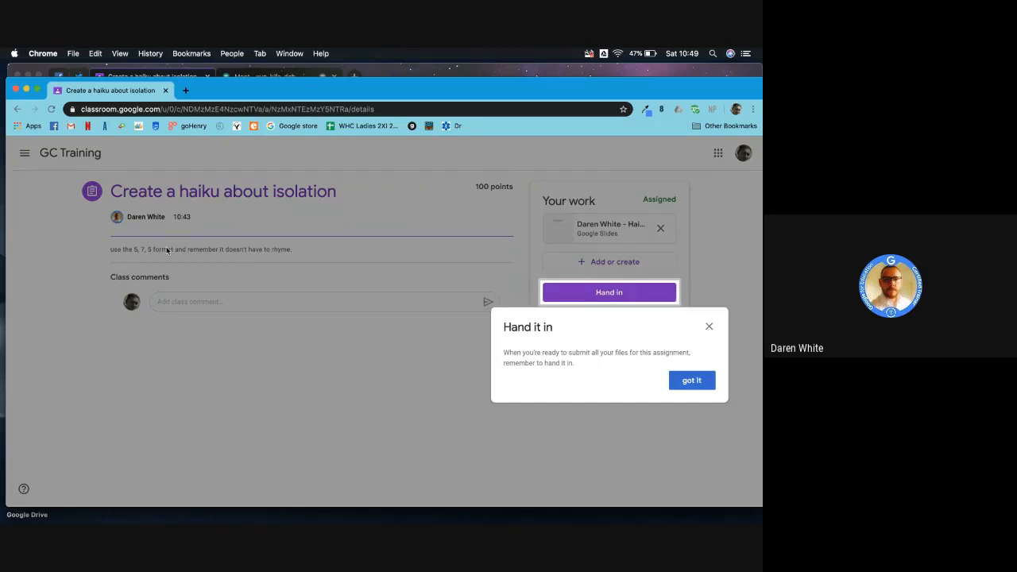
{"action": "mouse_move", "coordinate": [291, 261]}
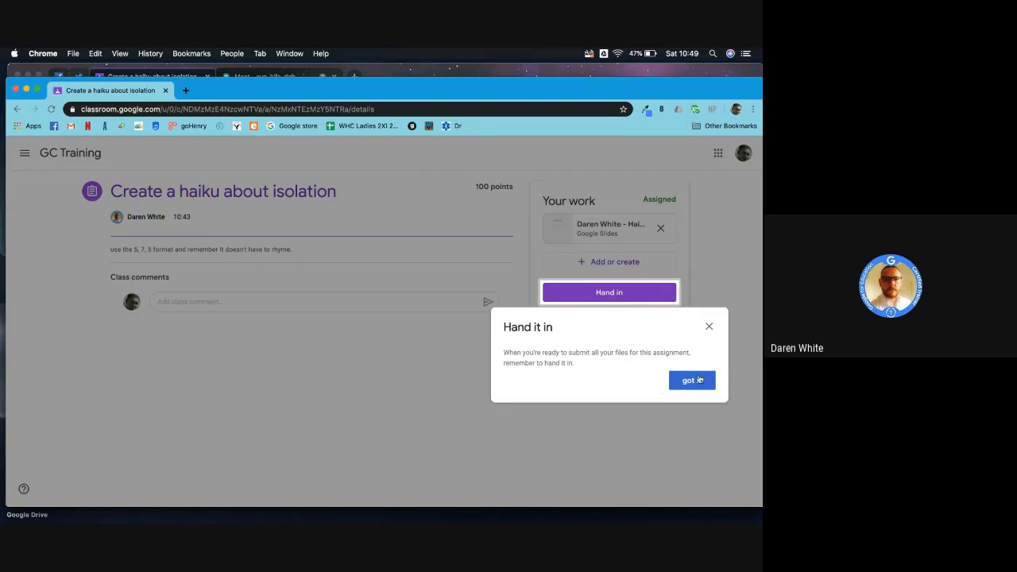
Dismiss the Hand it in reminder and open the attached Haiku slides file.
{"action": "left_click", "coordinate": [691, 380]}
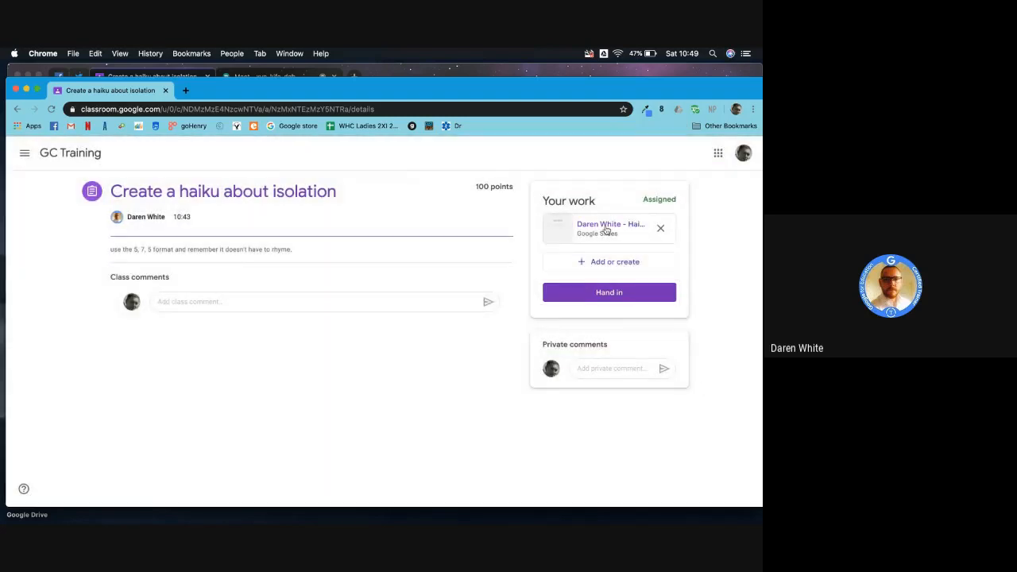
{"action": "mouse_move", "coordinate": [610, 229]}
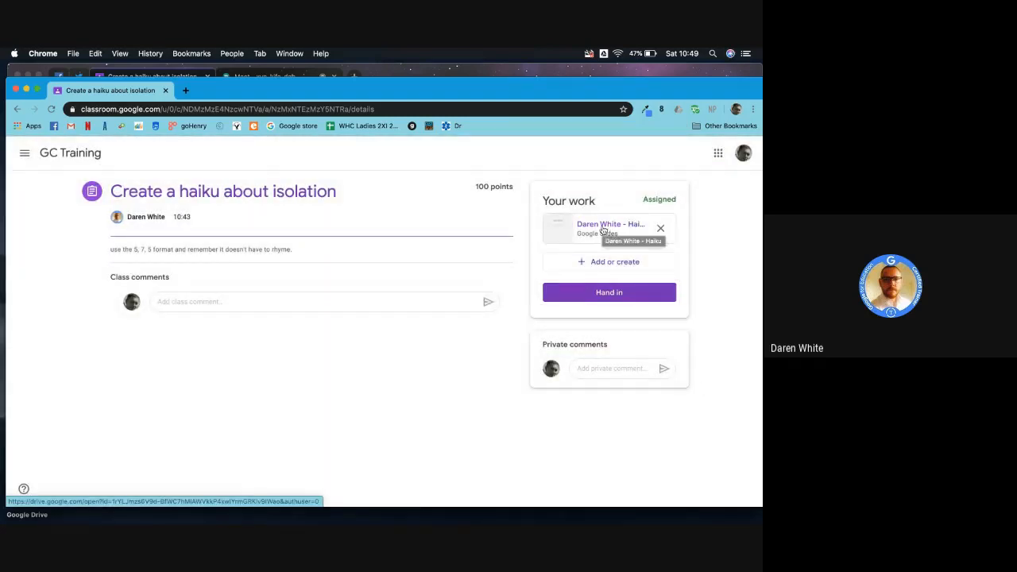
{"action": "left_click", "coordinate": [609, 228]}
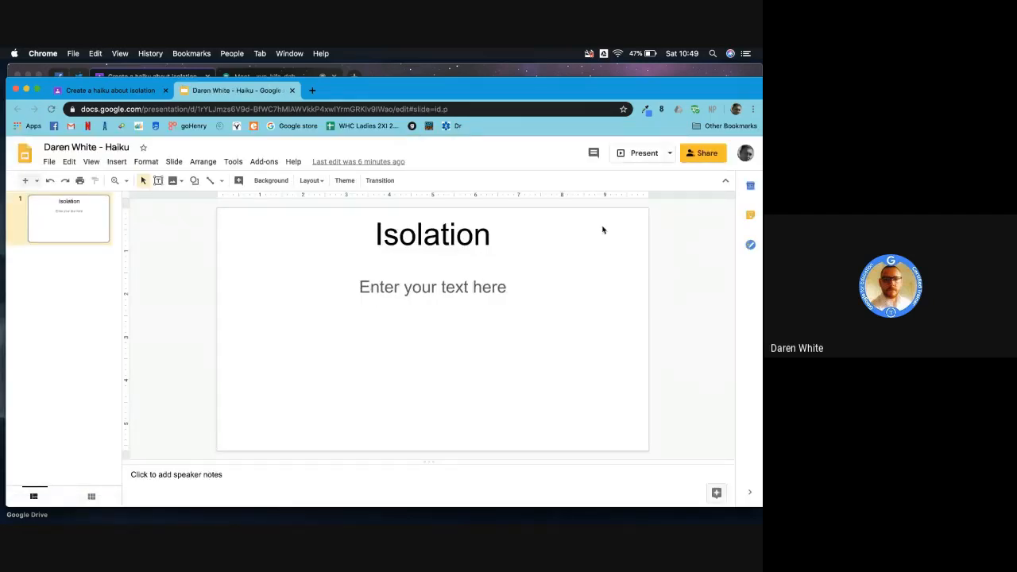
Type 'It's Saturday morn, / I am home all on my own, Making videos.' under Isolation.
{"action": "left_click", "coordinate": [432, 287]}
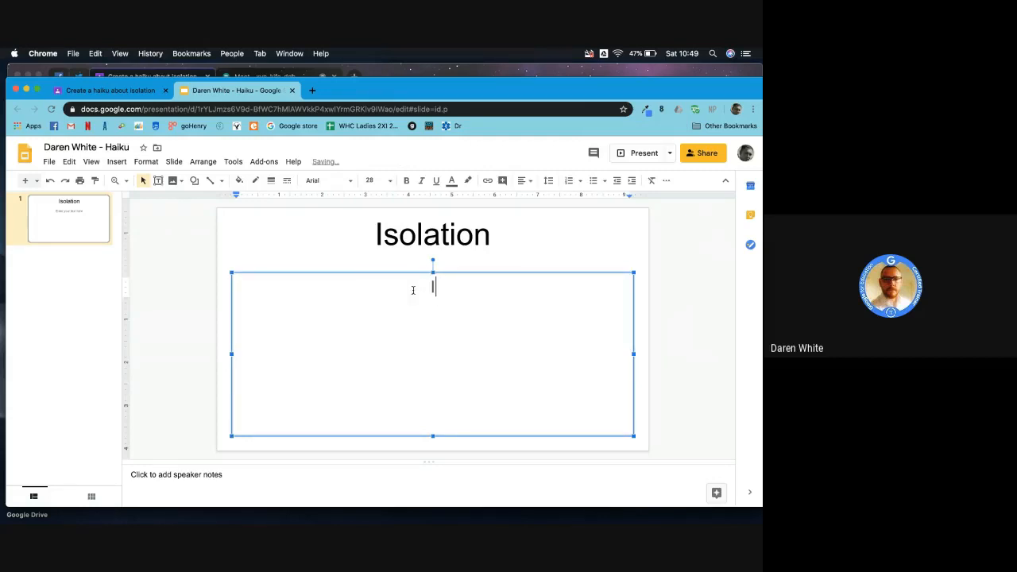
{"action": "type", "text": "It's Sa"}
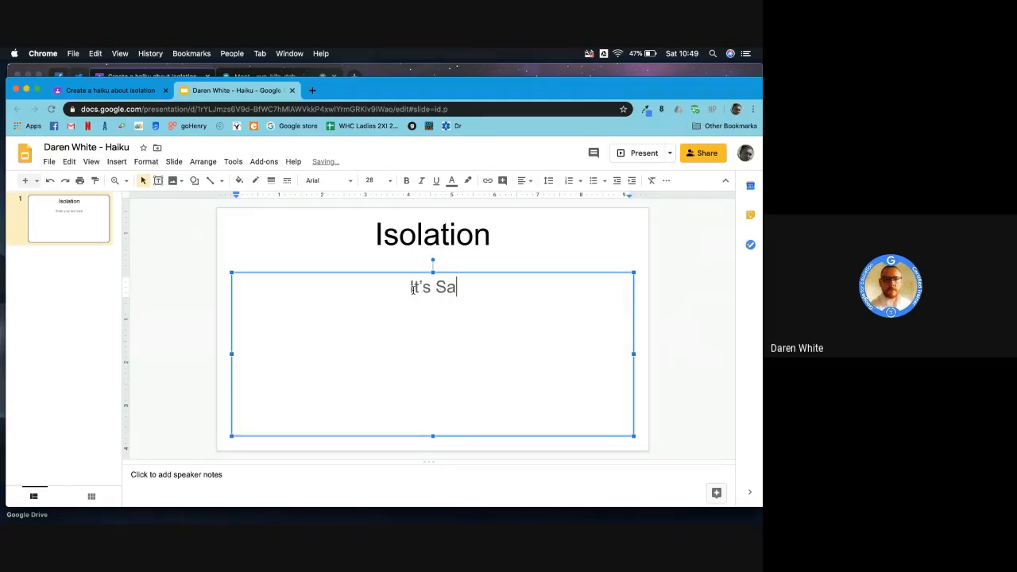
{"action": "type", "text": "turday"}
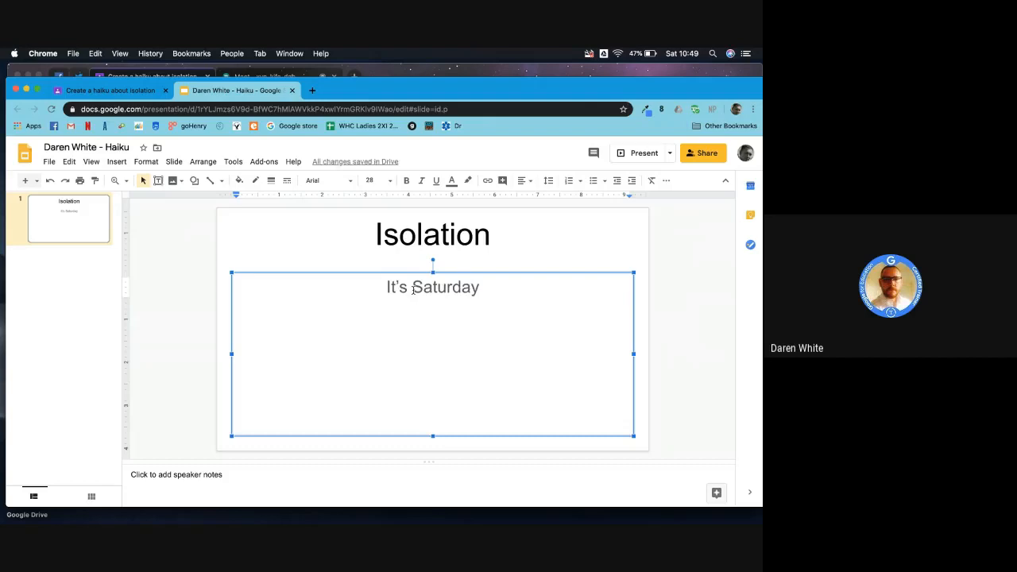
{"action": "type", "text": "morn,"}
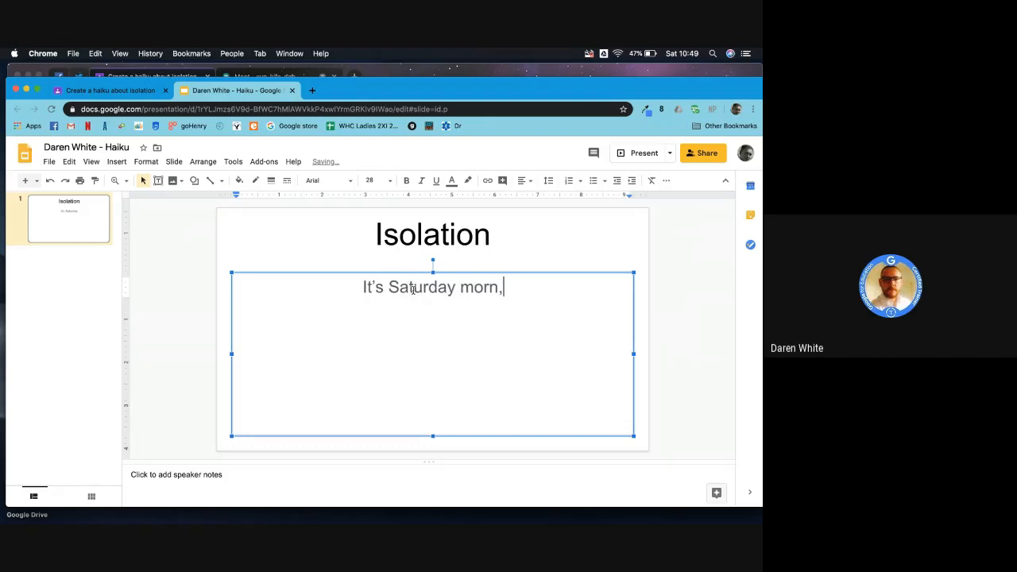
{"action": "key", "text": "Return"}
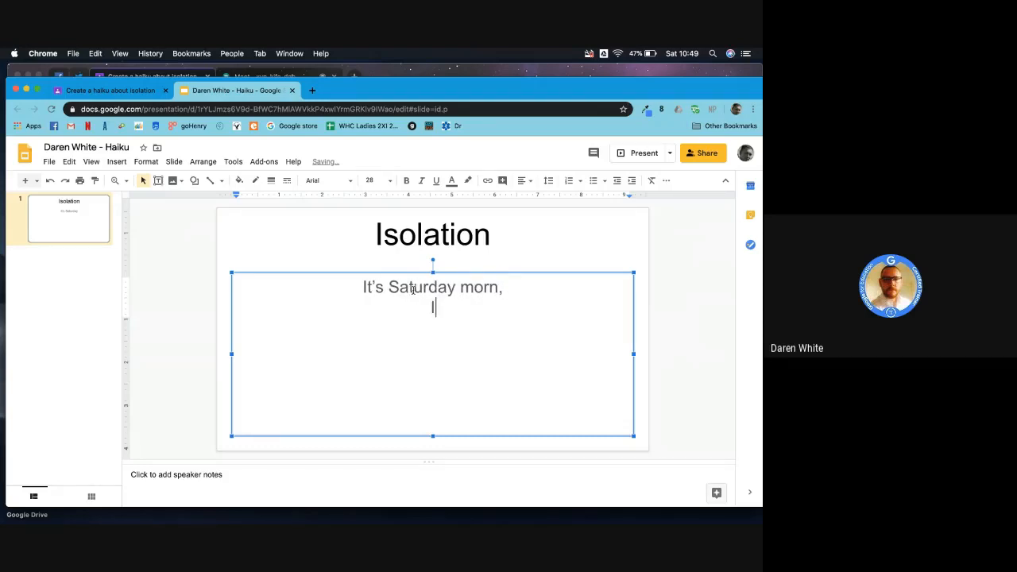
{"action": "type", "text": "I am home on my"}
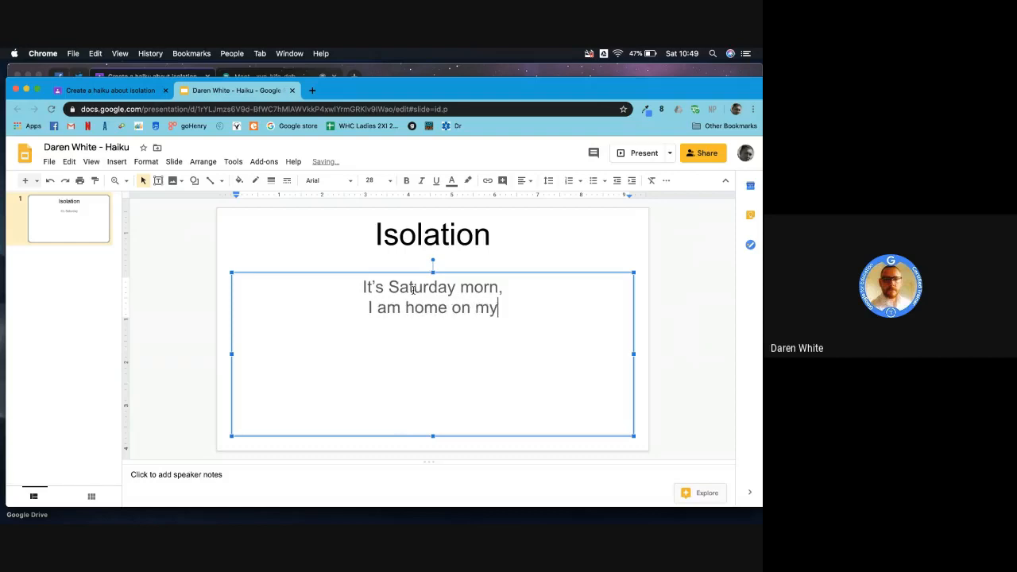
{"action": "type", "text": "own"}
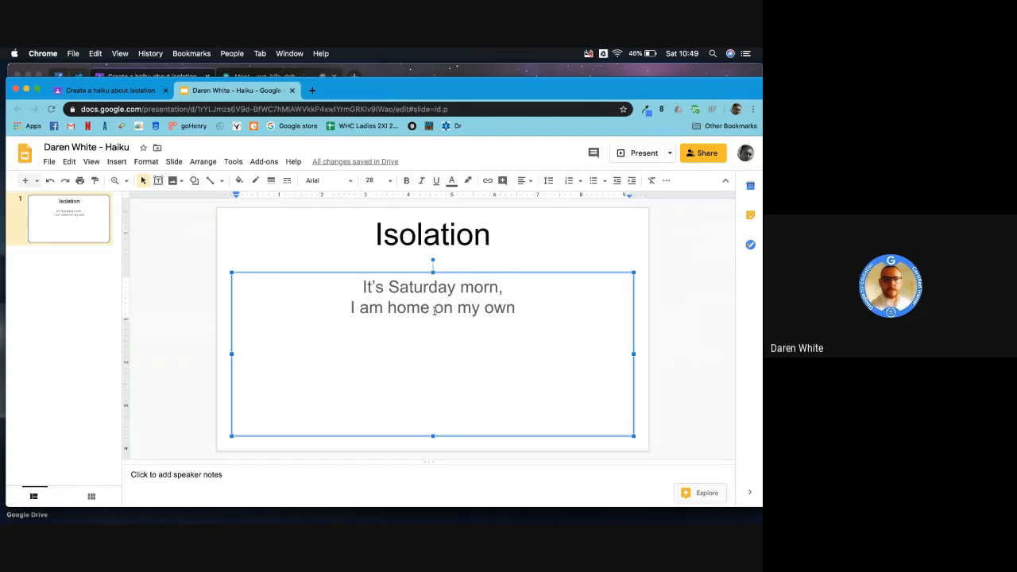
{"action": "type", "text": "all"}
{"action": "type", "text": "Mak"}
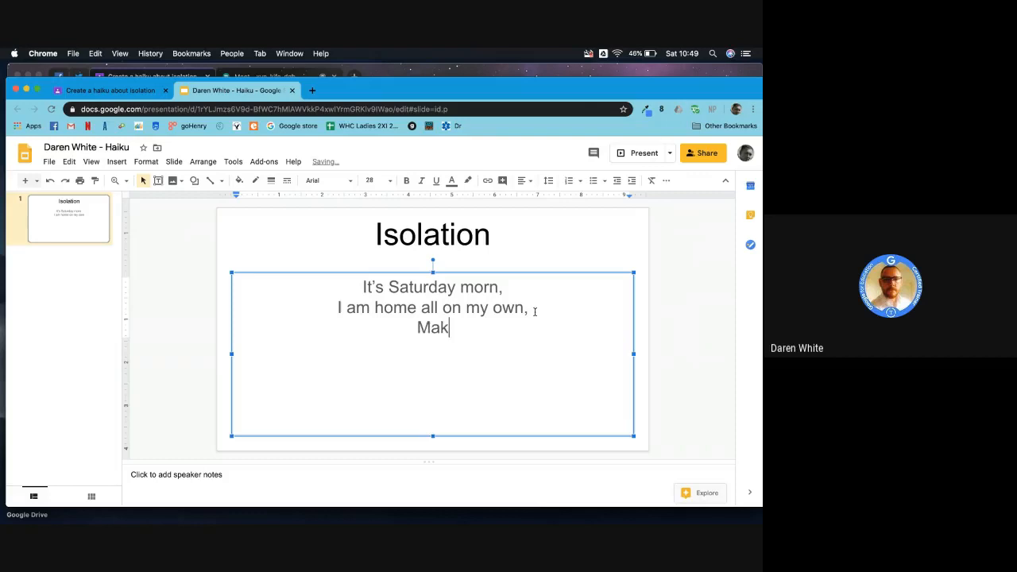
{"action": "type", "text": "ing vie"}
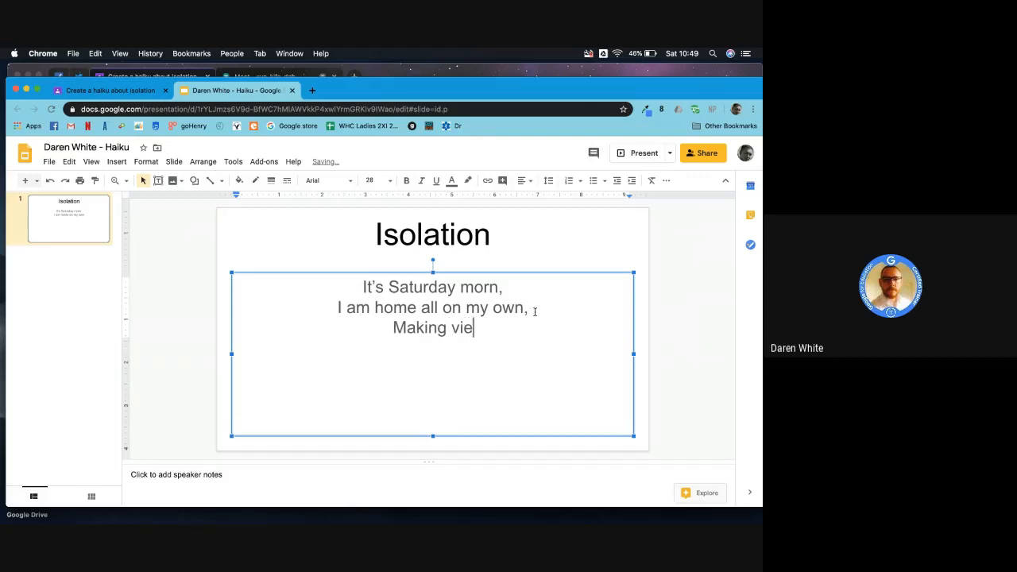
{"action": "type", "text": "d"}
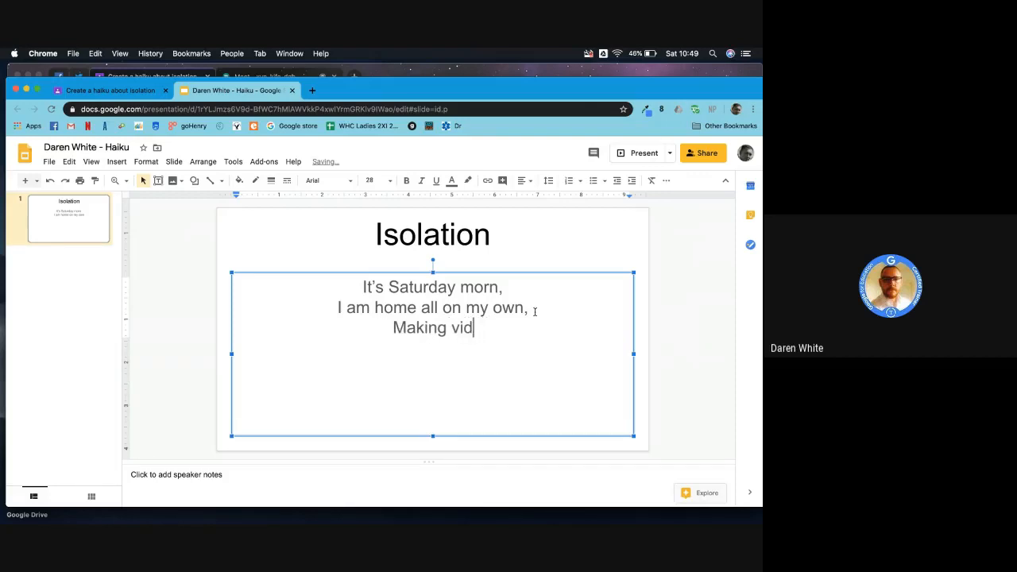
{"action": "type", "text": "eos"}
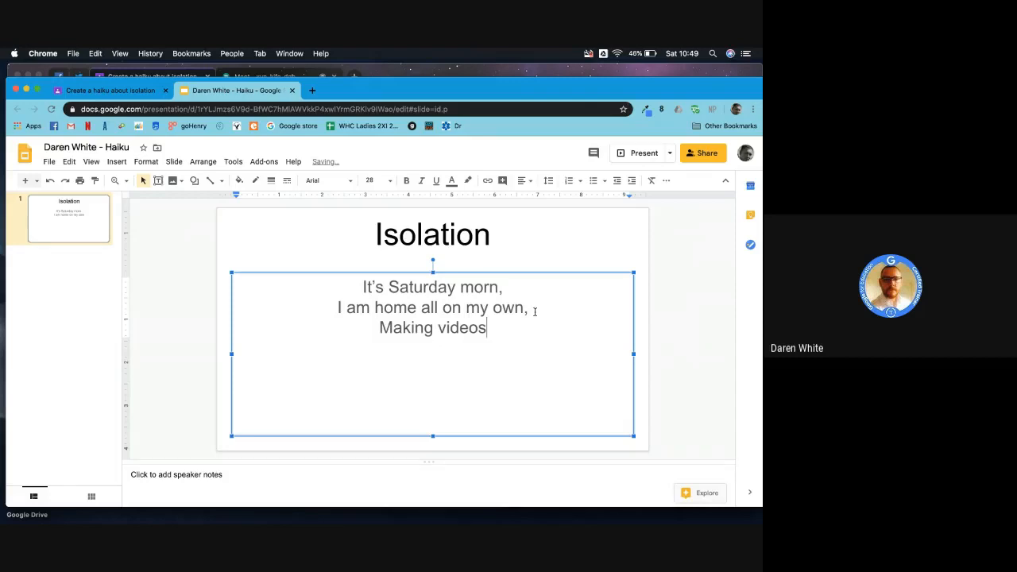
{"action": "type", "text": "."}
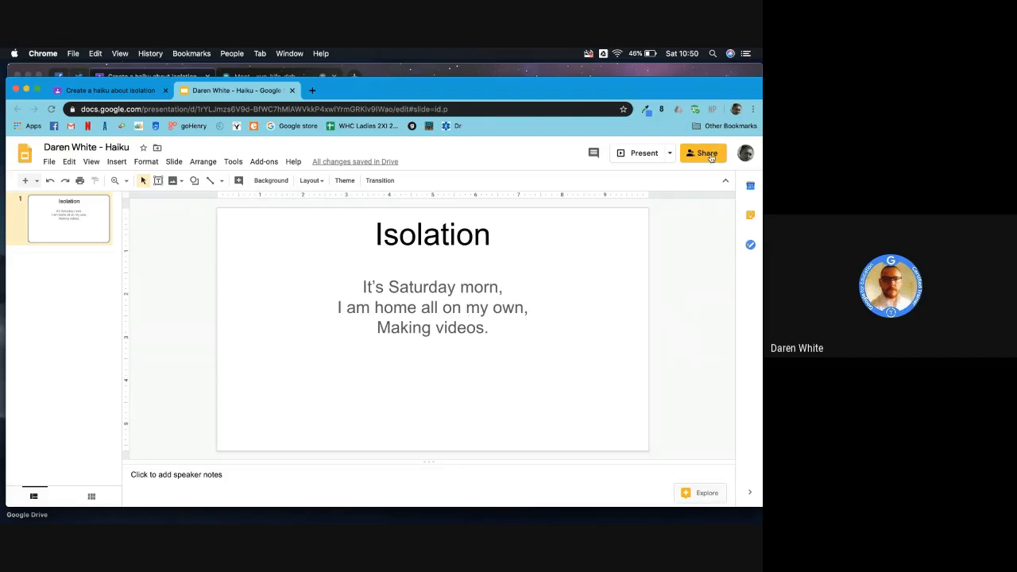
{"action": "mouse_move", "coordinate": [703, 153]}
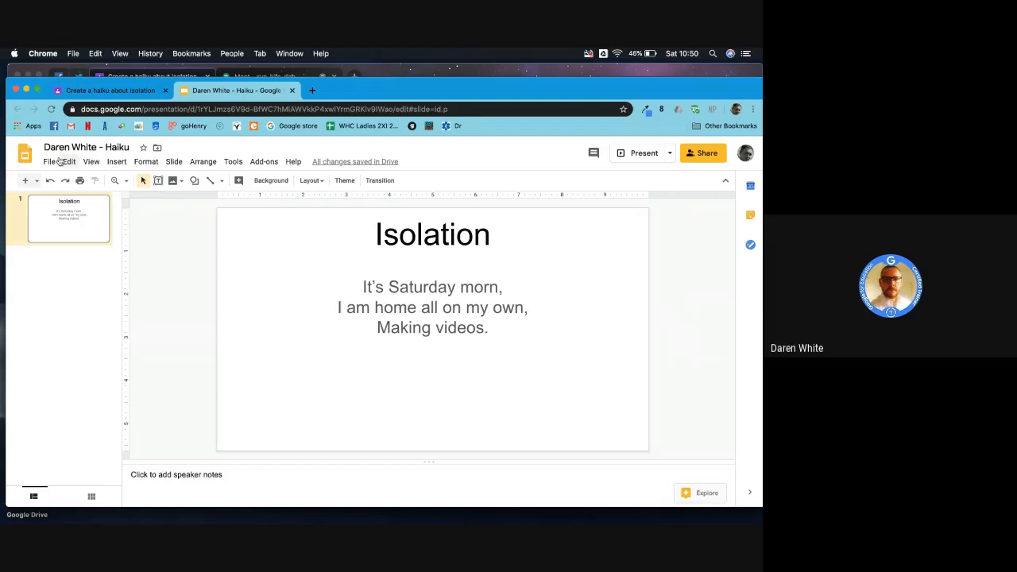
Look over the Slides File and Help menus, then return to the Classroom assignment tab.
{"action": "left_click", "coordinate": [51, 161]}
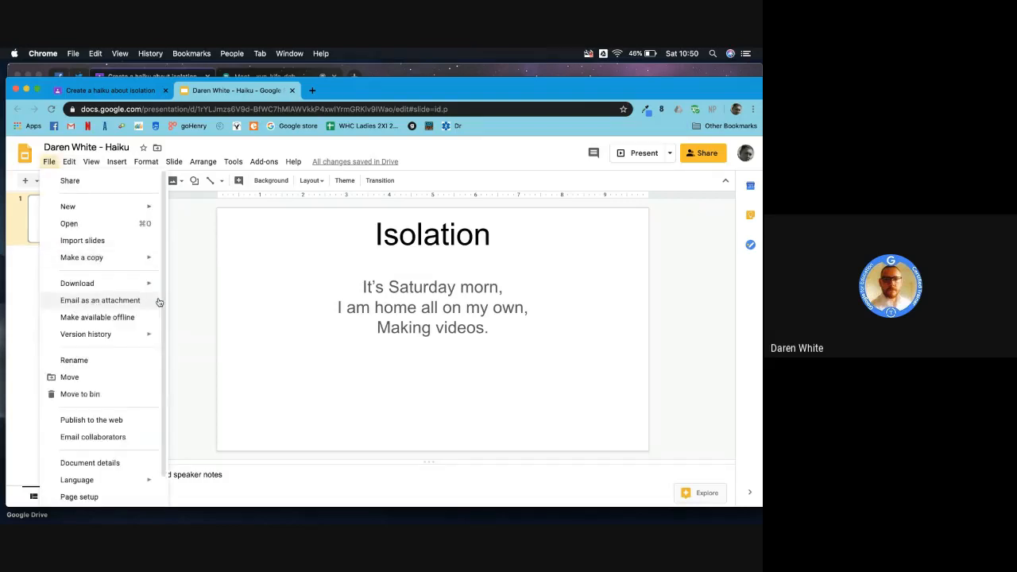
{"action": "mouse_move", "coordinate": [685, 304]}
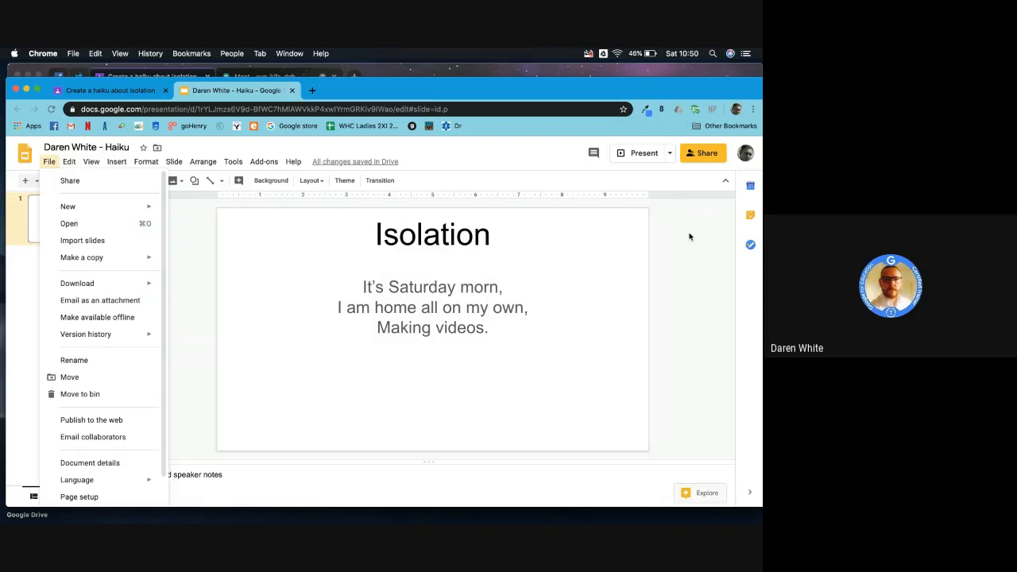
{"action": "left_click", "coordinate": [294, 162]}
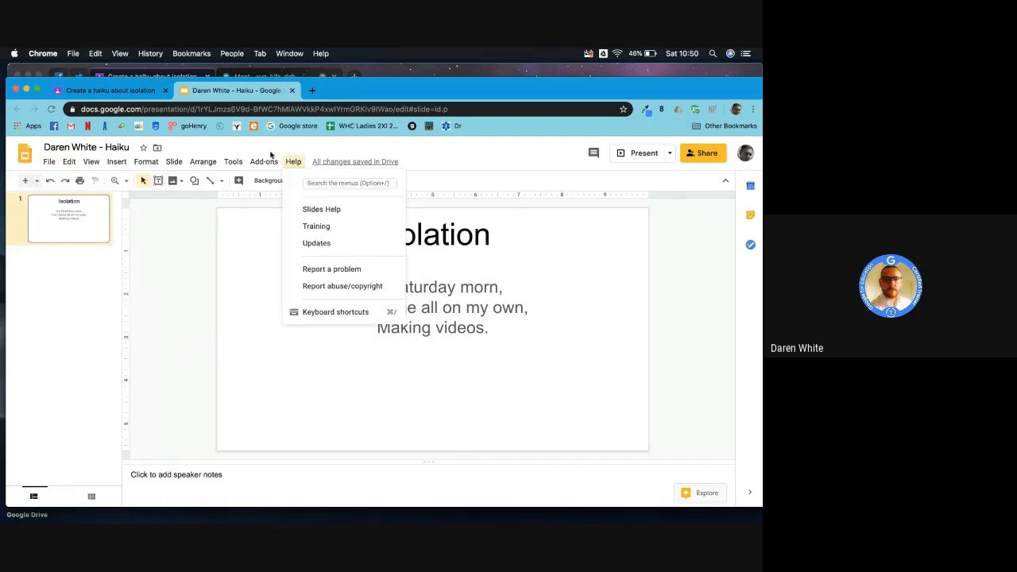
{"action": "left_click", "coordinate": [109, 90]}
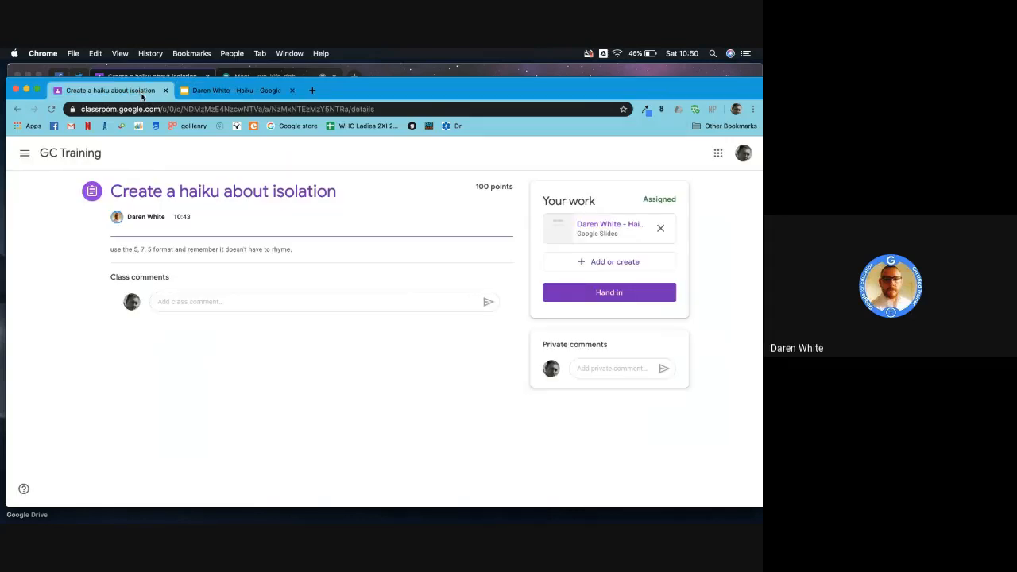
{"action": "mouse_move", "coordinate": [372, 259]}
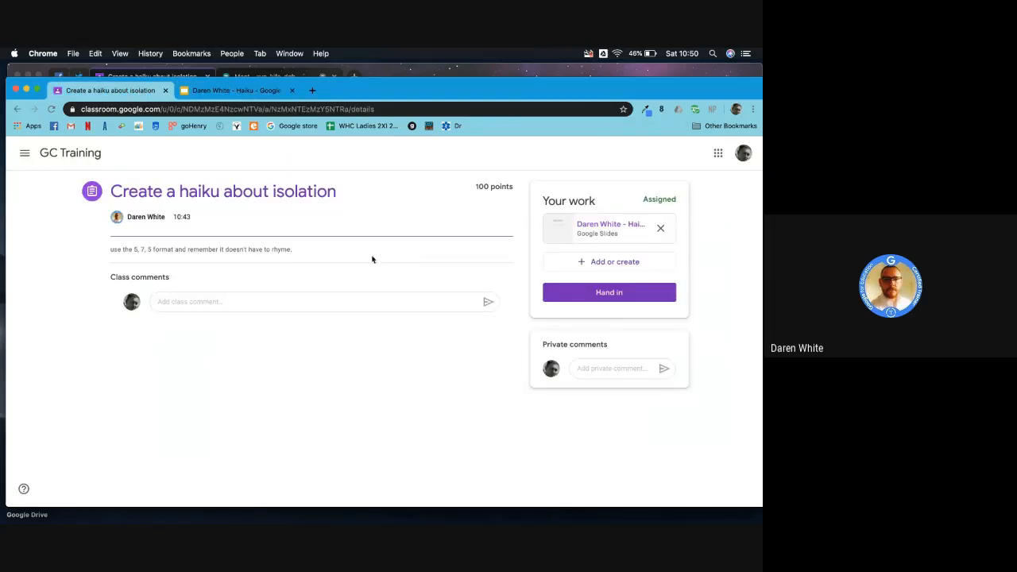
Hand in the haiku with its slides attachment and start a private comment.
{"action": "left_click", "coordinate": [608, 292]}
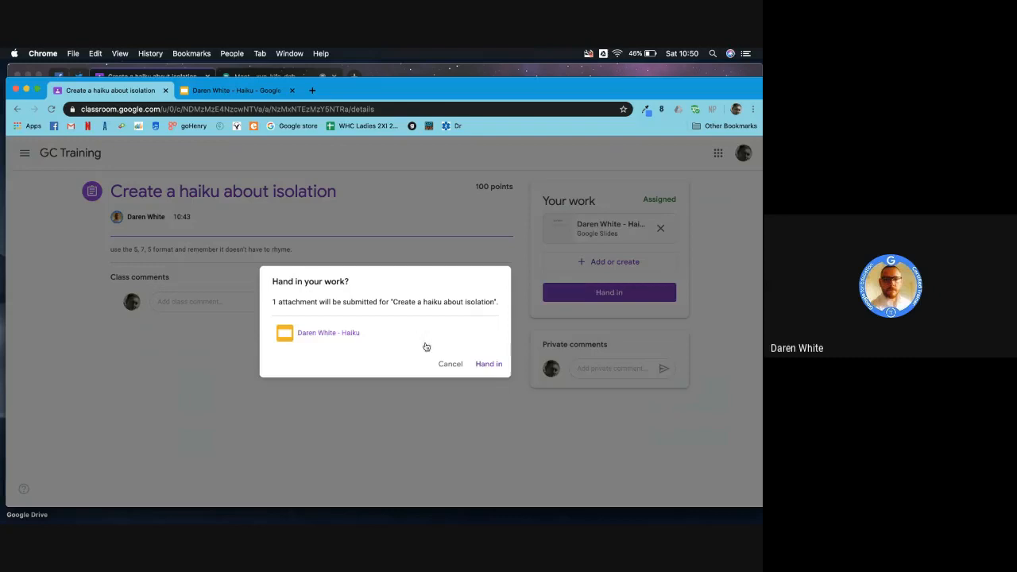
{"action": "left_click", "coordinate": [488, 363]}
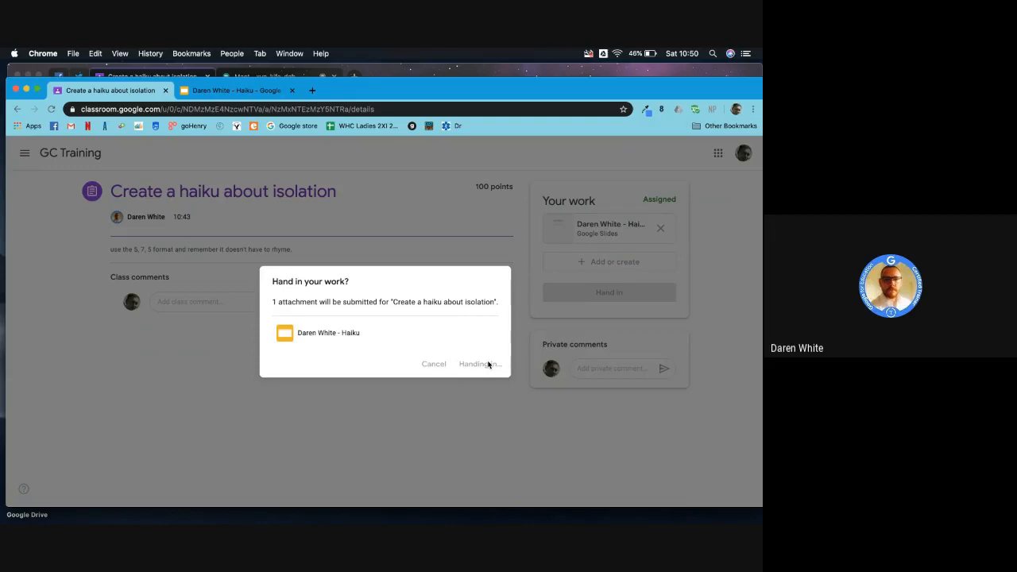
{"action": "left_click", "coordinate": [480, 364]}
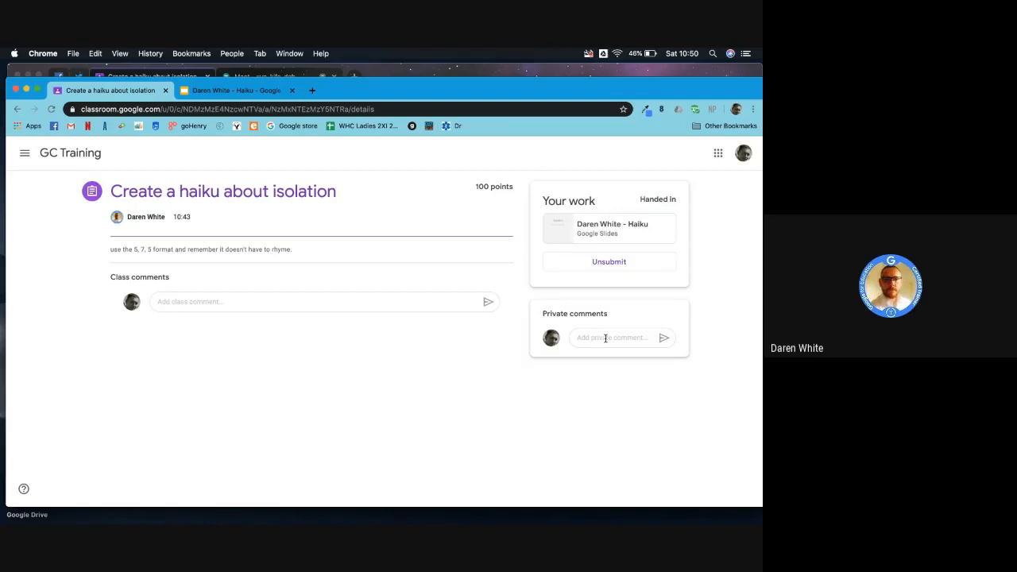
{"action": "mouse_move", "coordinate": [632, 337]}
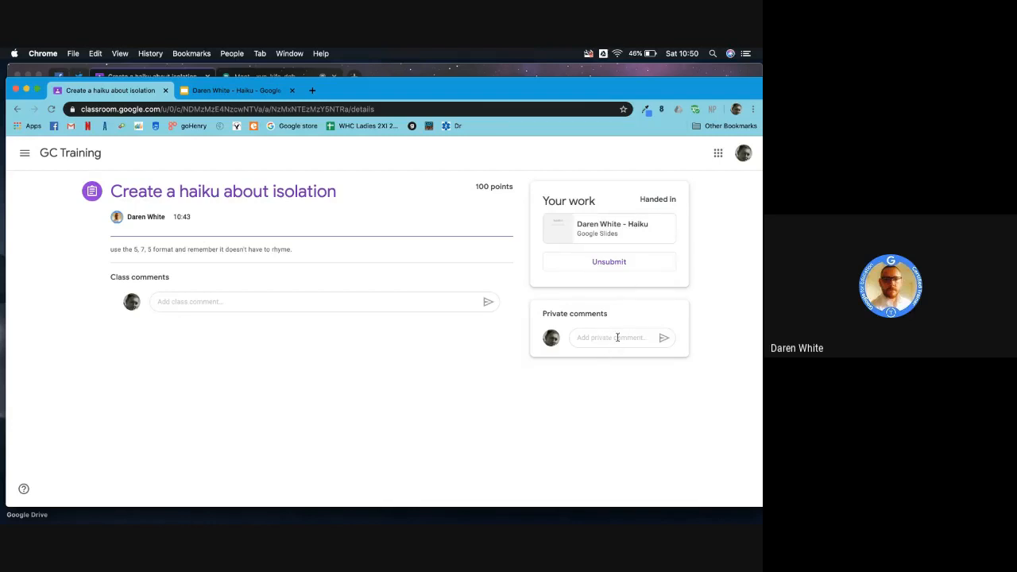
{"action": "mouse_move", "coordinate": [399, 102]}
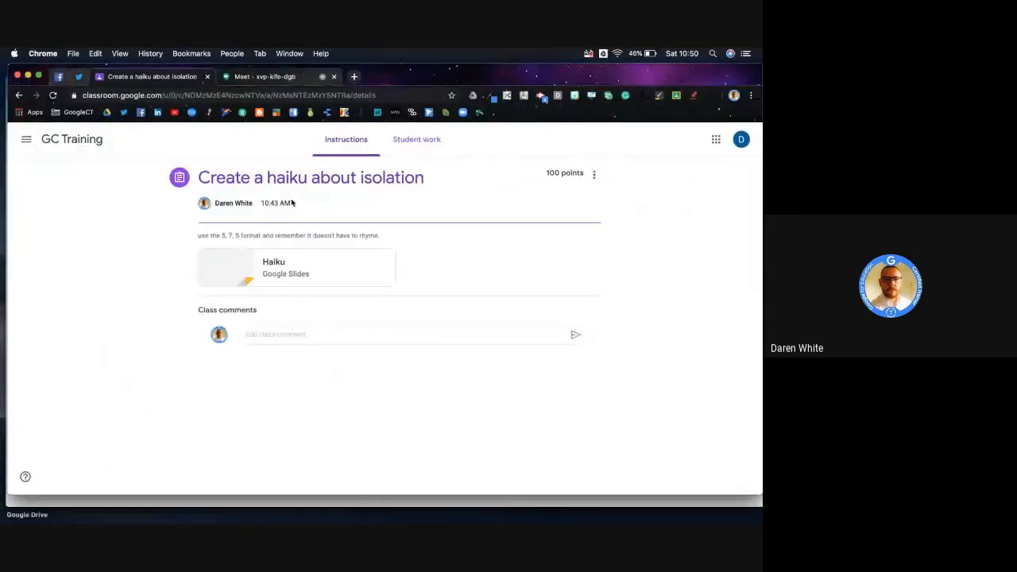
Open the student's turned-in haiku for grading and dismiss the three grading-tool tips.
{"action": "left_click", "coordinate": [416, 139]}
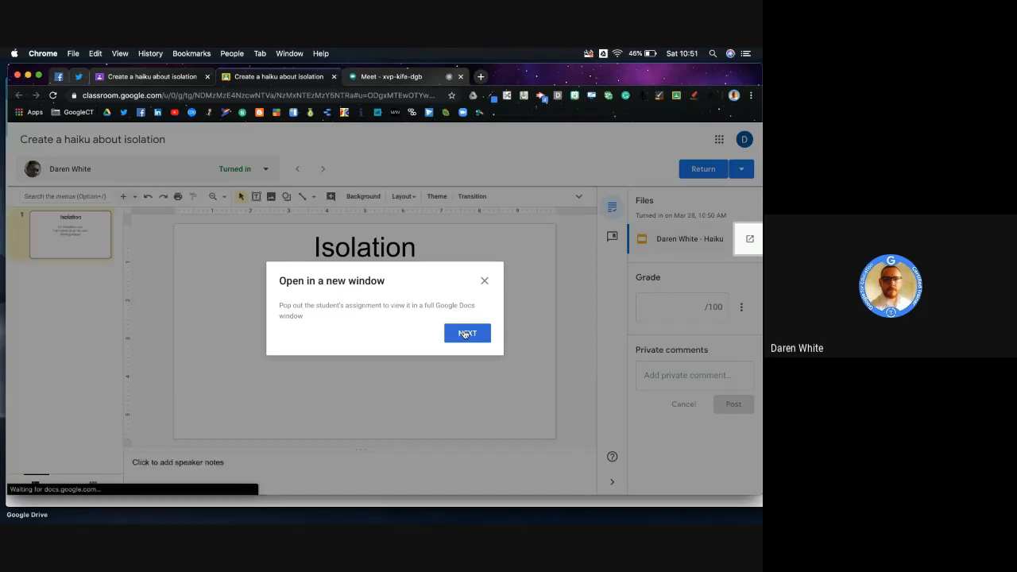
{"action": "left_click", "coordinate": [467, 332]}
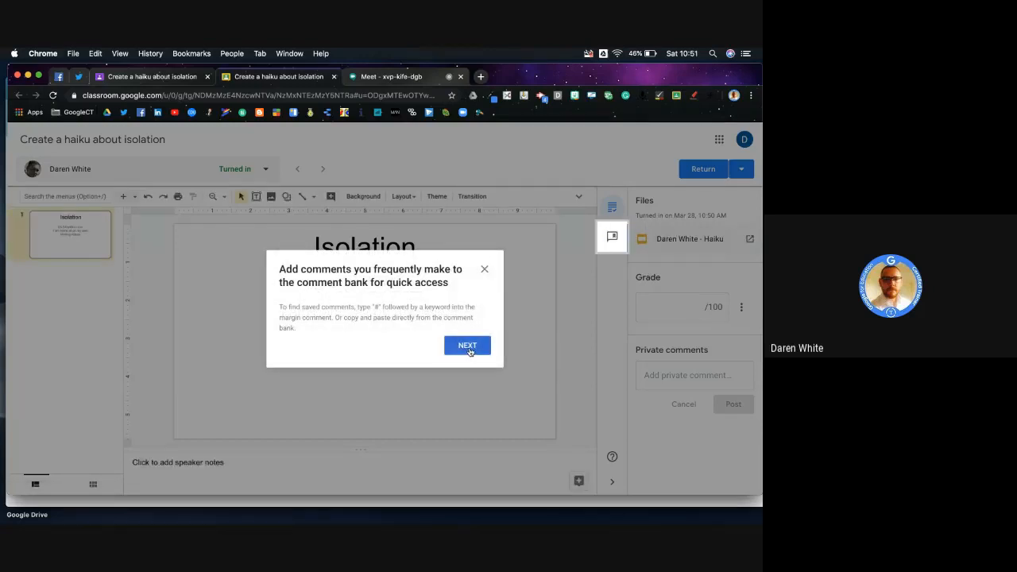
{"action": "left_click", "coordinate": [468, 345]}
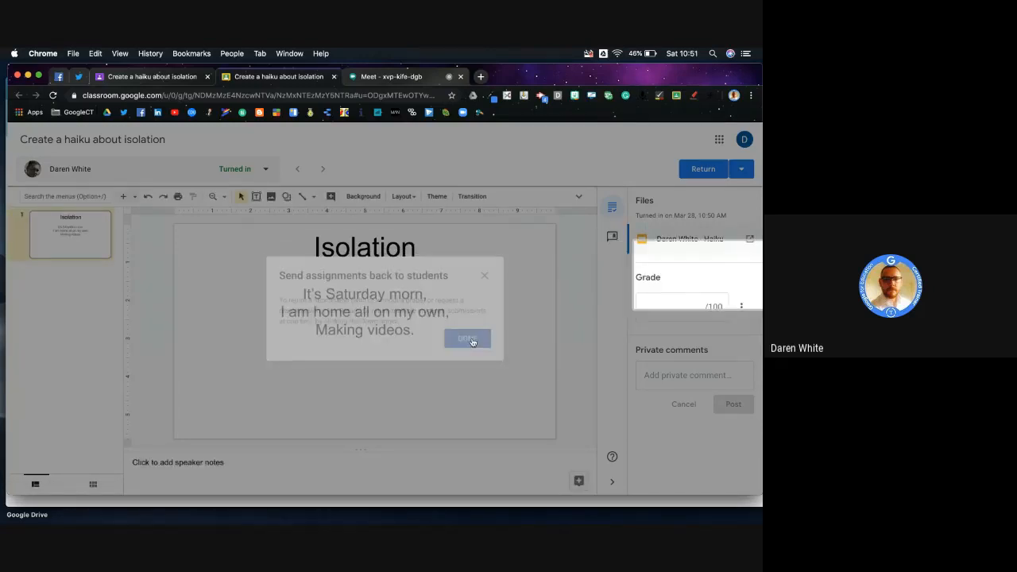
{"action": "left_click", "coordinate": [467, 338]}
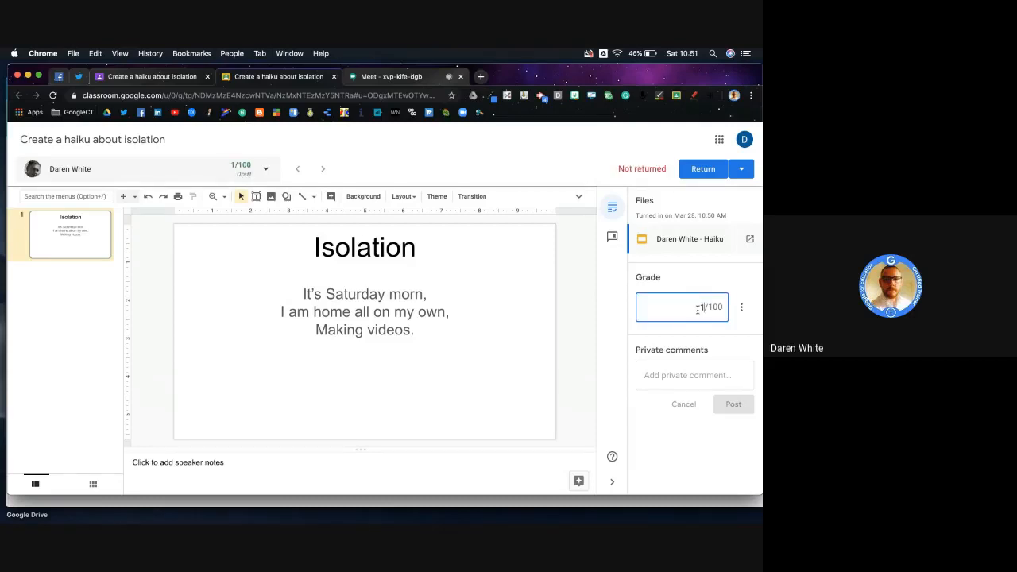
Enter grade 100 and post the private comment 'Well done, great effort'.
{"action": "type", "text": "100"}
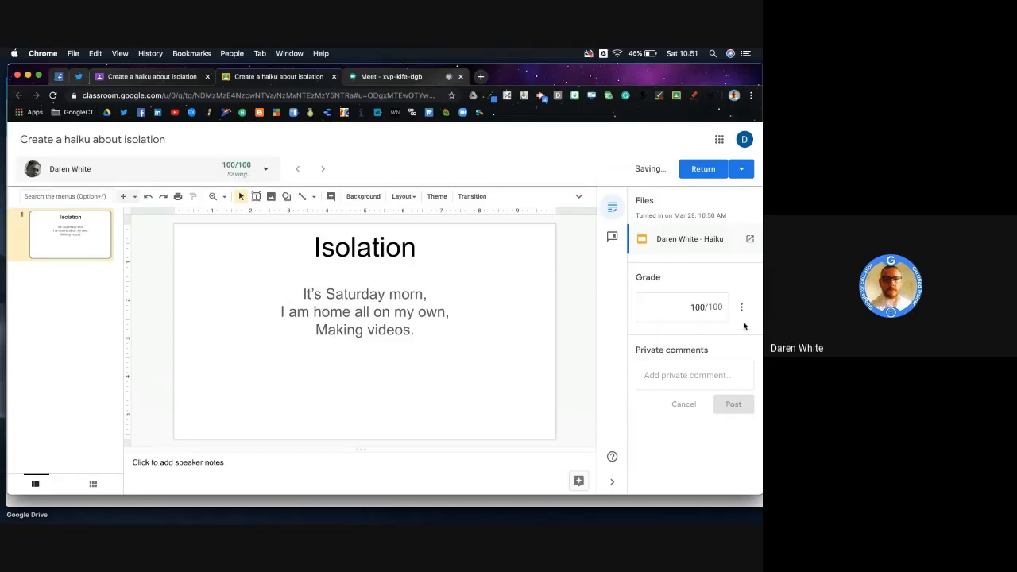
{"action": "type", "text": "W"}
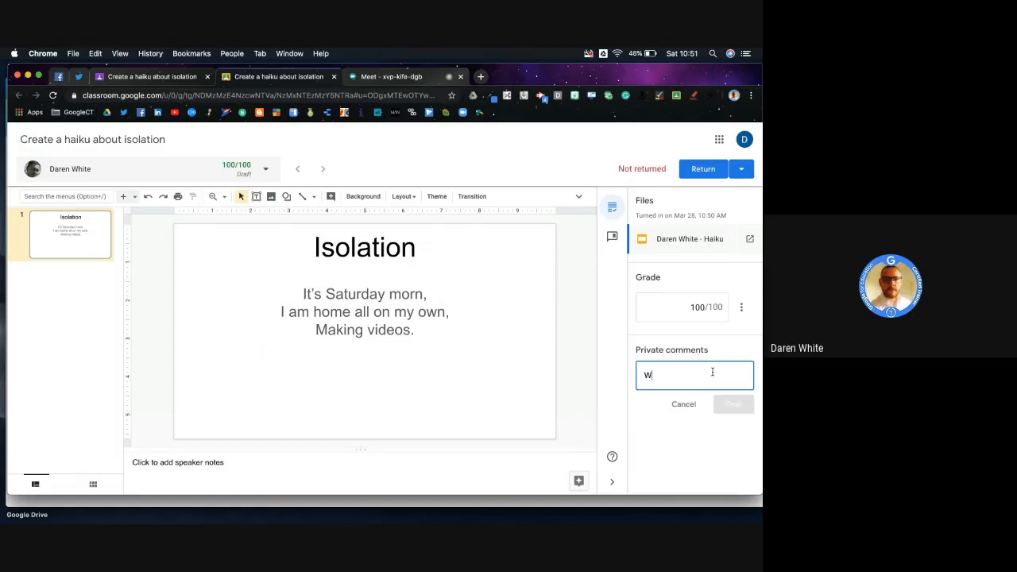
{"action": "type", "text": "Well done, gre"}
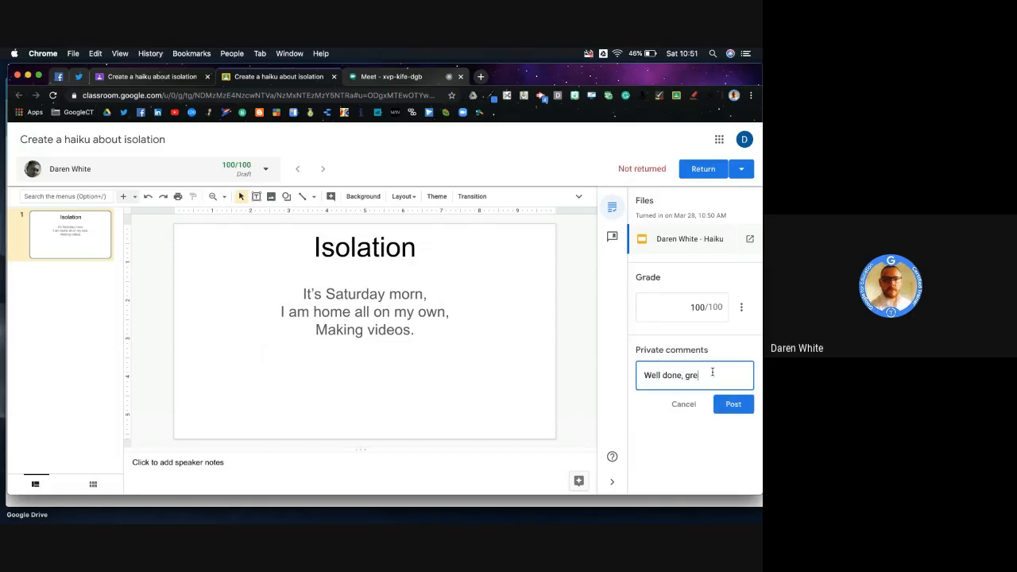
{"action": "type", "text": "at effort"}
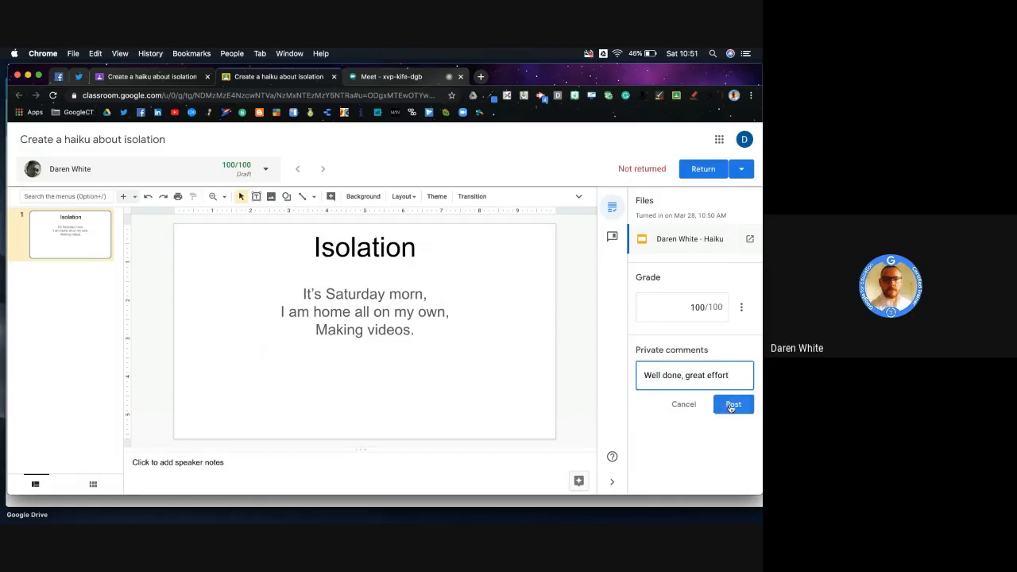
{"action": "left_click", "coordinate": [732, 403]}
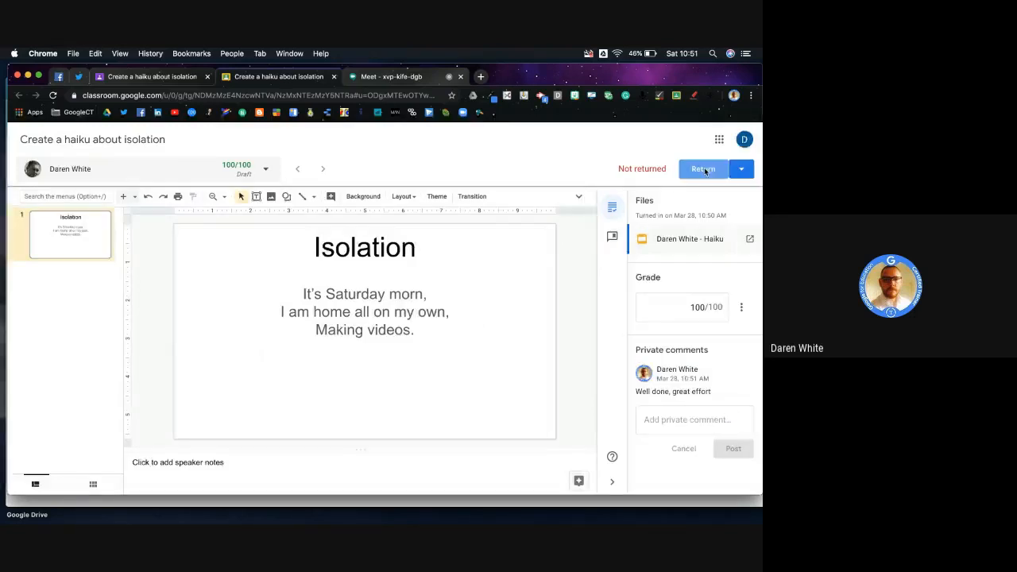
Return the graded haiku to the student and go back to the student work overview.
{"action": "left_click", "coordinate": [702, 168]}
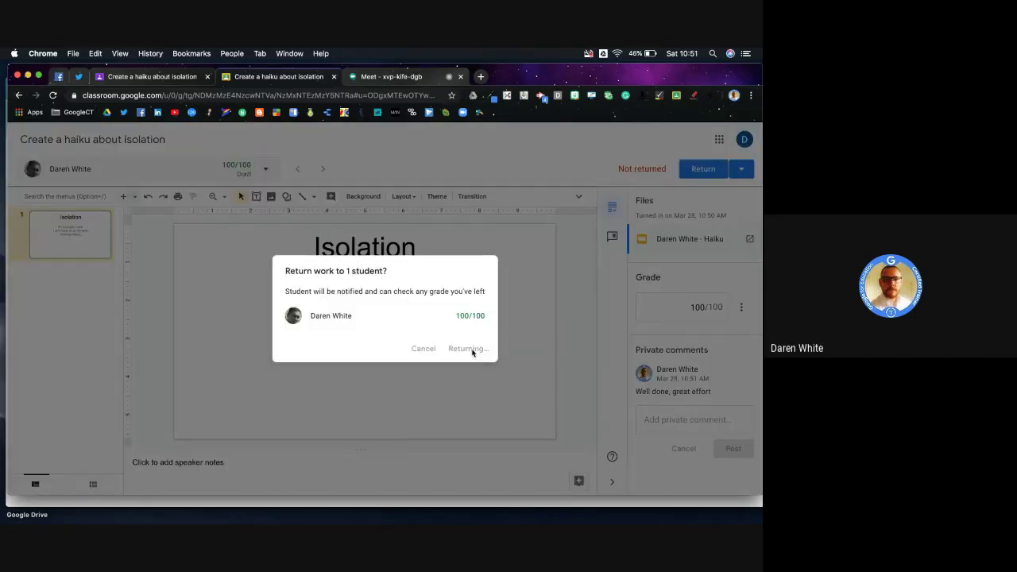
{"action": "left_click", "coordinate": [467, 348]}
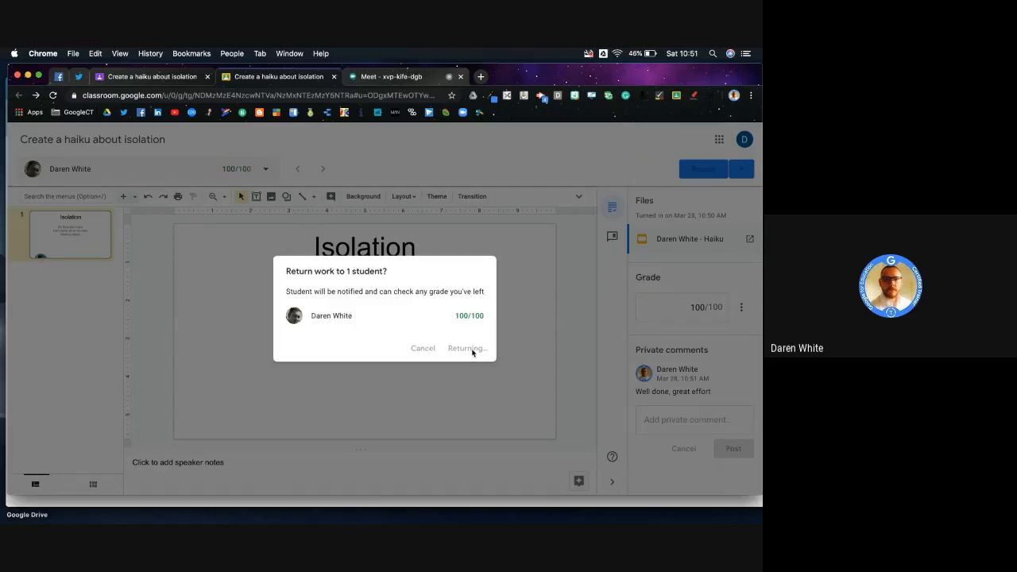
{"action": "left_click", "coordinate": [464, 348]}
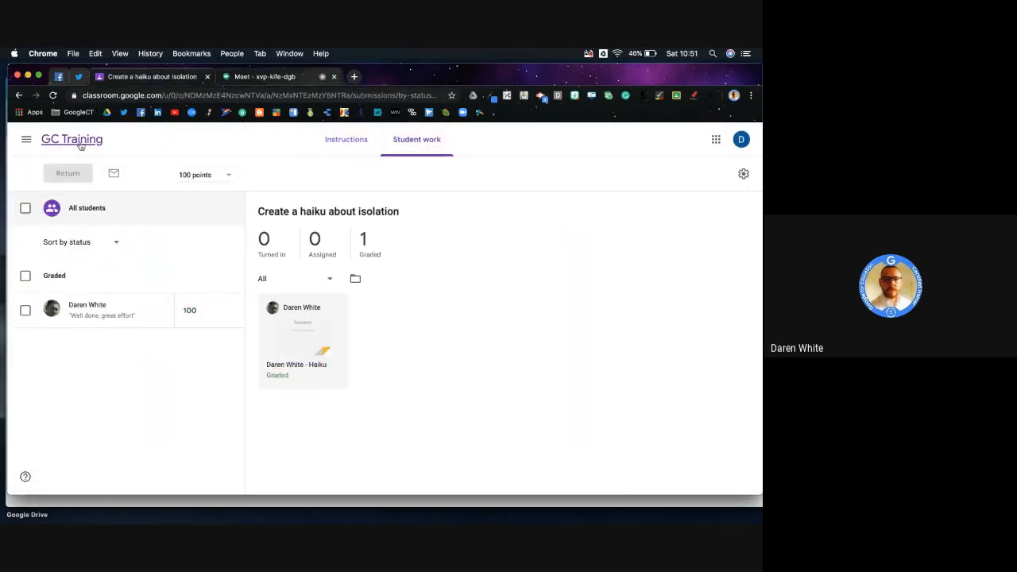
Open the GC Training gradebook and dismiss the grading system setup tip.
{"action": "left_click", "coordinate": [464, 139]}
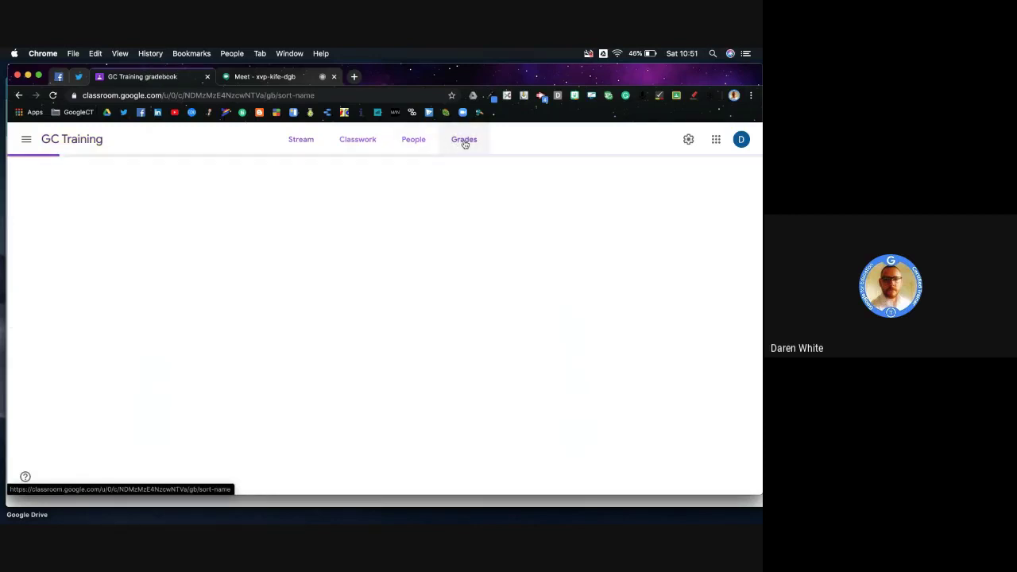
{"action": "left_click", "coordinate": [464, 139]}
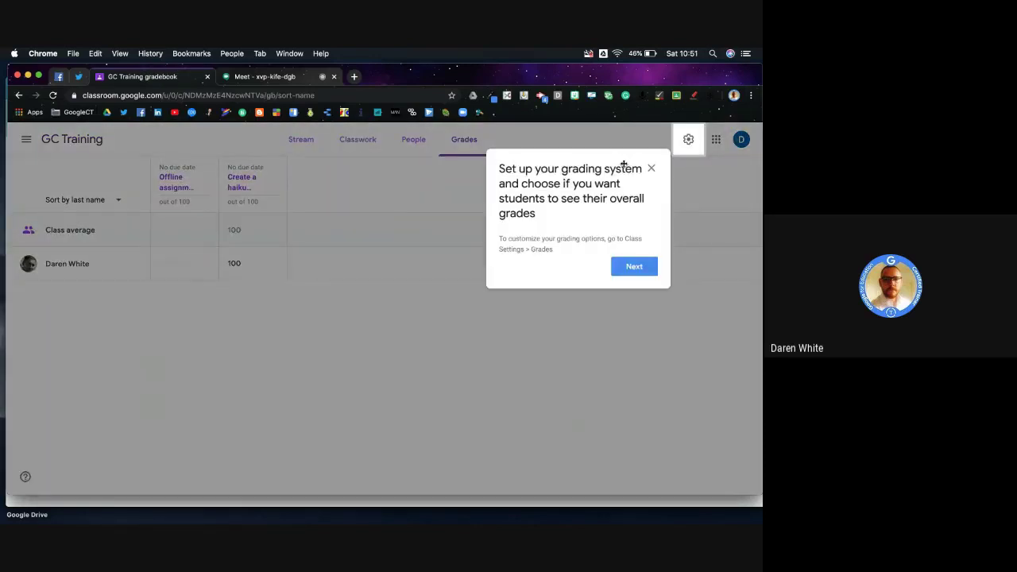
{"action": "left_click", "coordinate": [651, 167]}
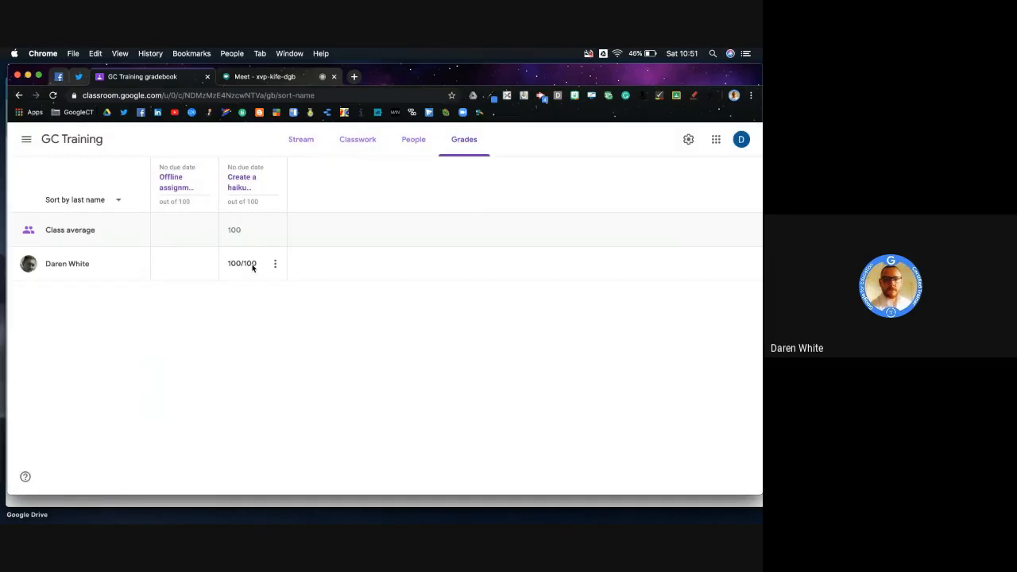
{"action": "mouse_move", "coordinate": [276, 274]}
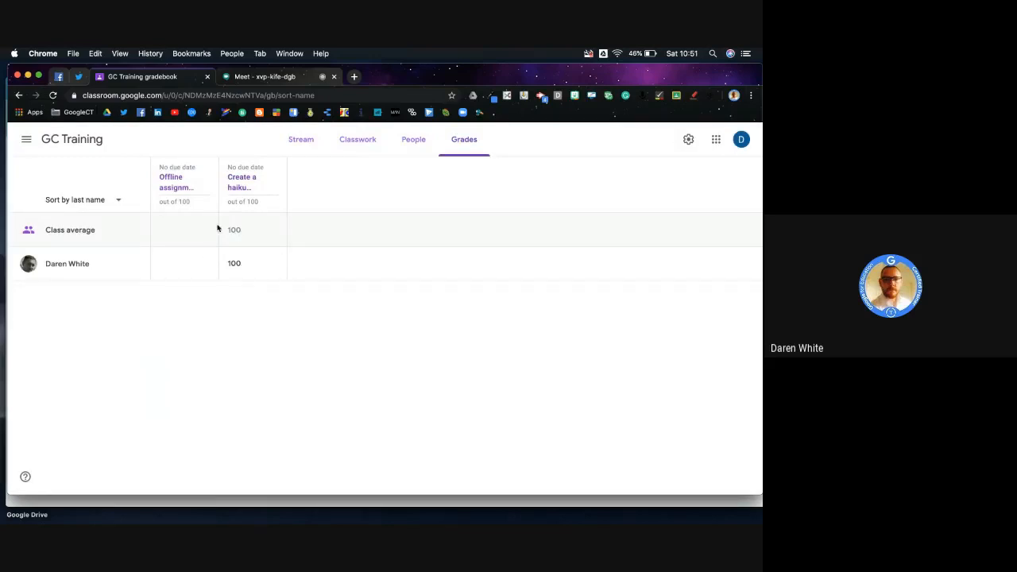
{"action": "mouse_move", "coordinate": [300, 139]}
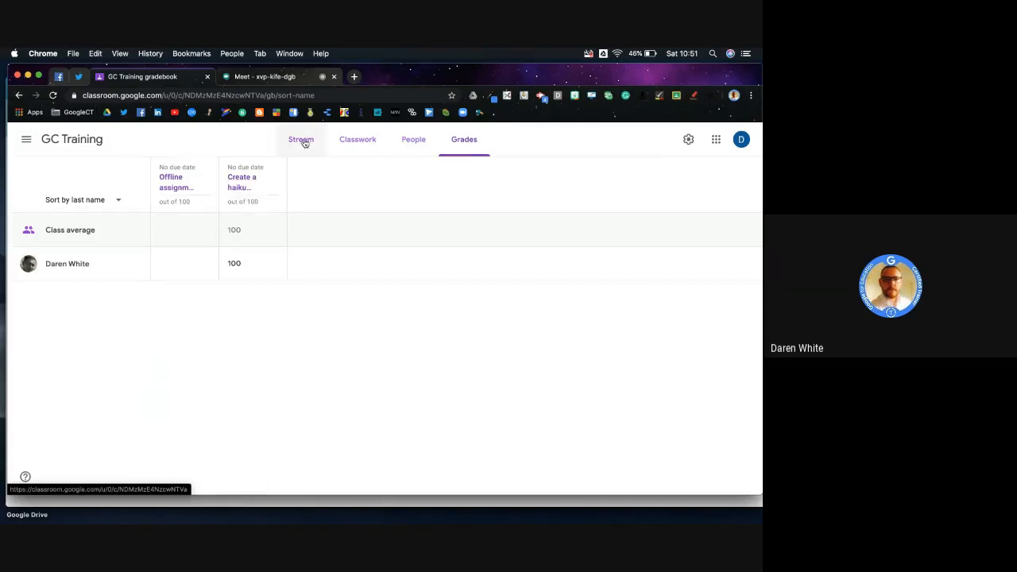
Return to the teacher stream, view the returned haiku as the student, then the student stream.
{"action": "left_click", "coordinate": [300, 140]}
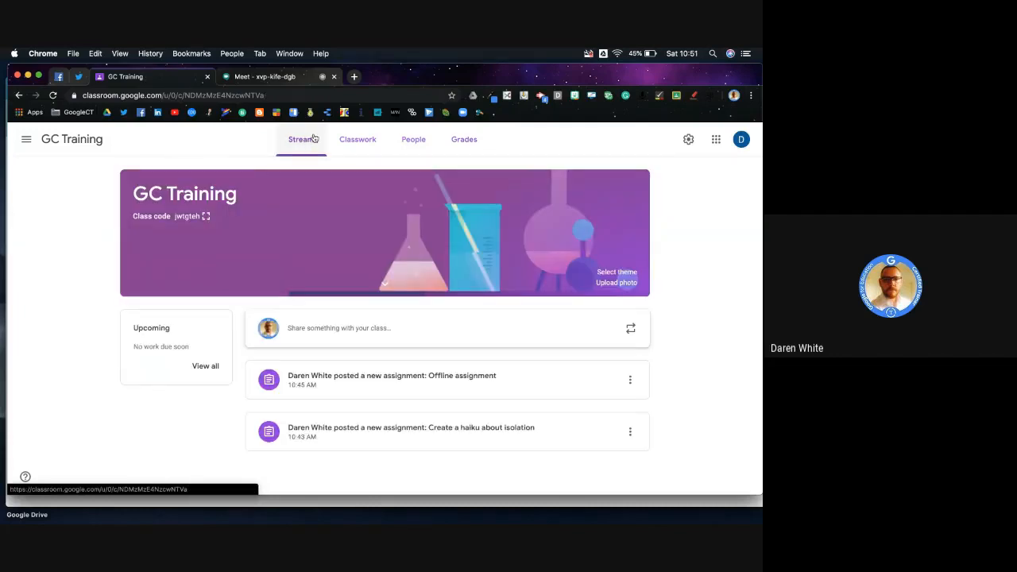
{"action": "left_click", "coordinate": [410, 431]}
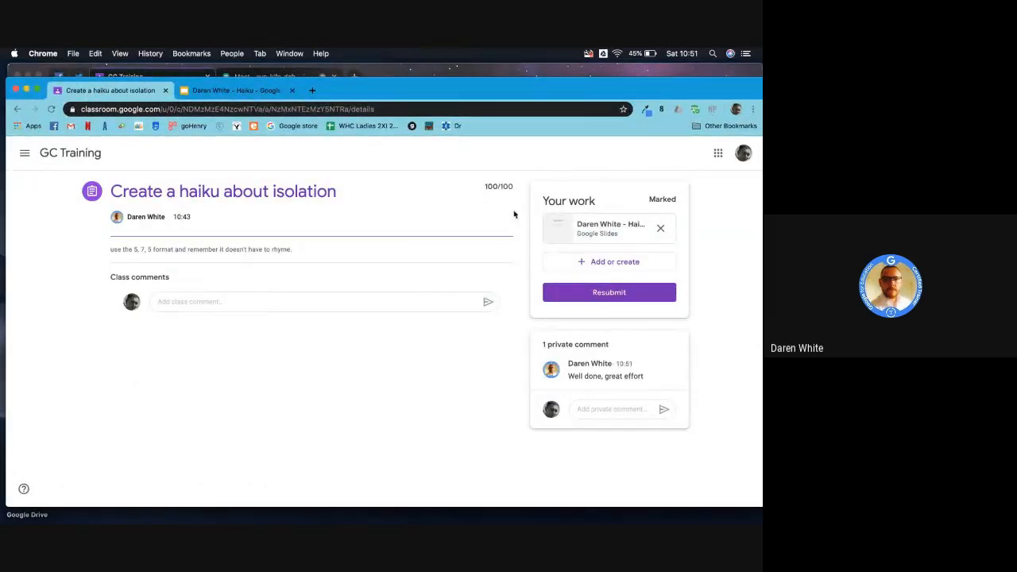
{"action": "mouse_move", "coordinate": [308, 155]}
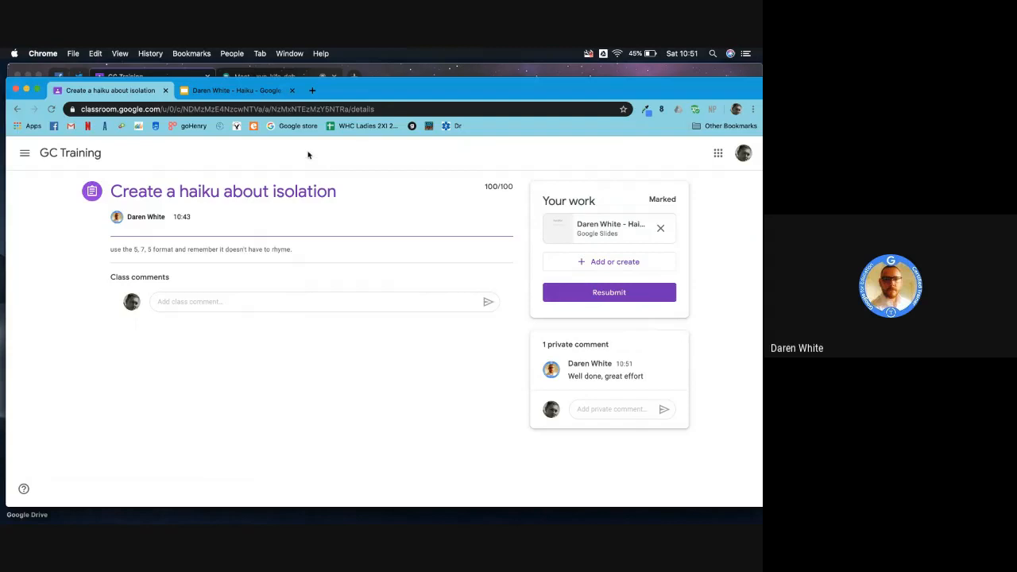
{"action": "left_click", "coordinate": [70, 153]}
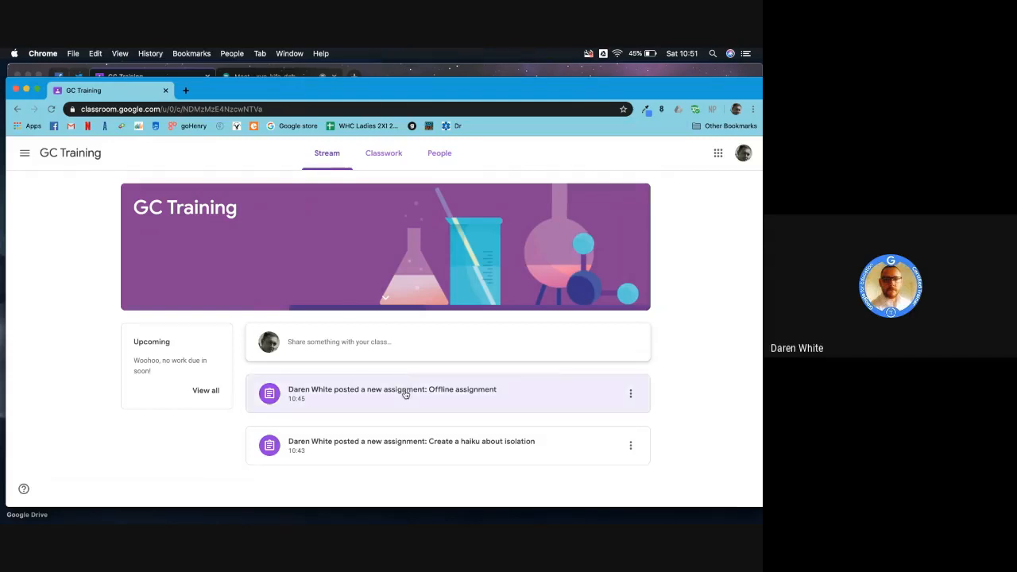
Open the Offline assignment as the student, dismiss the tip, and start adding a file.
{"action": "left_click", "coordinate": [392, 390]}
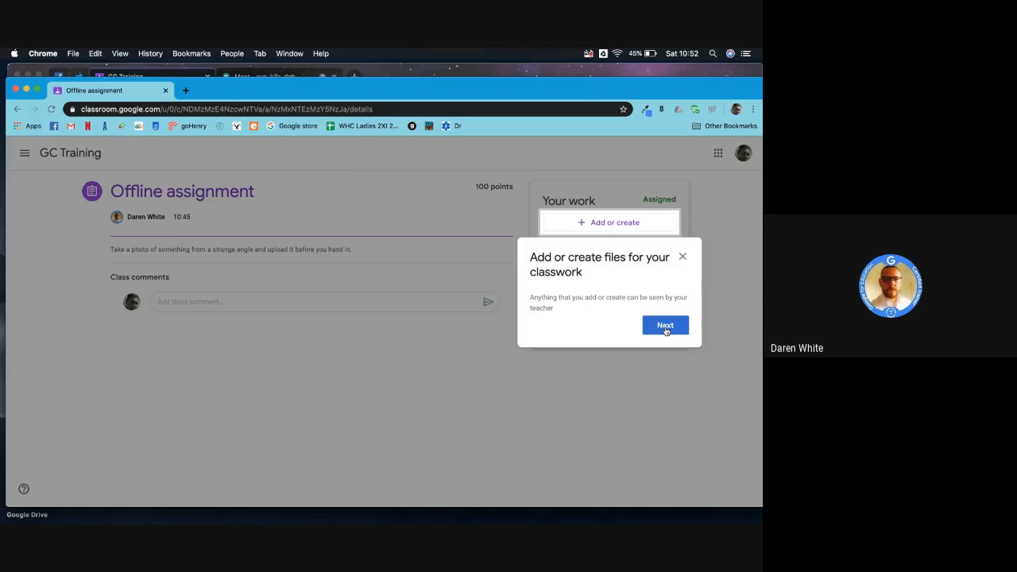
{"action": "left_click", "coordinate": [665, 325]}
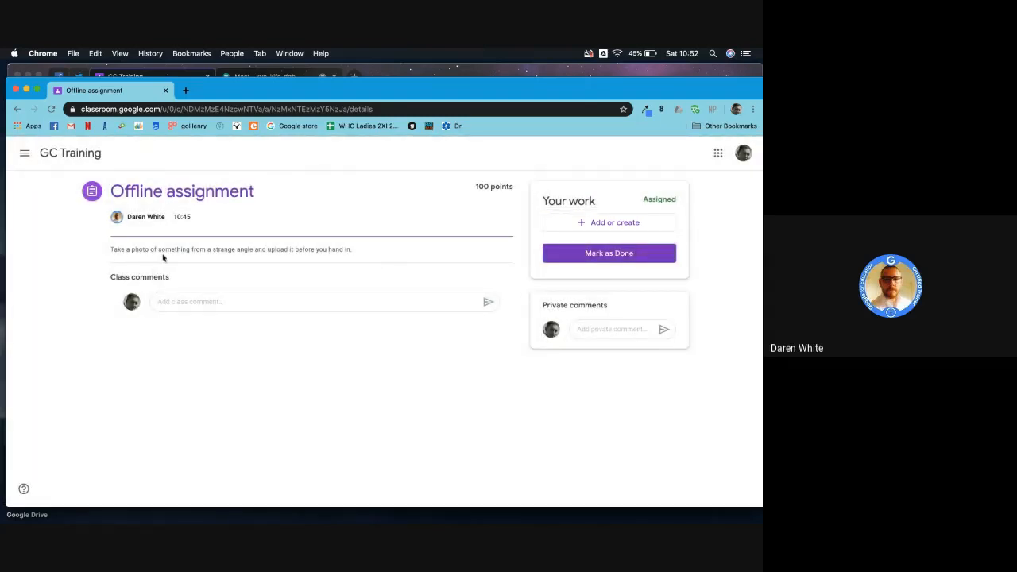
{"action": "mouse_move", "coordinate": [365, 257]}
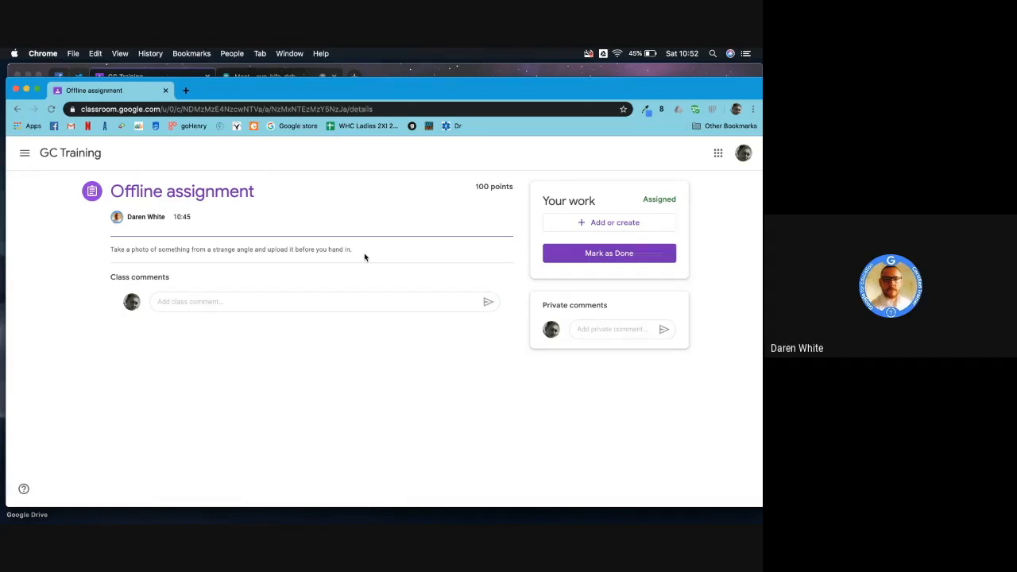
{"action": "mouse_move", "coordinate": [586, 232]}
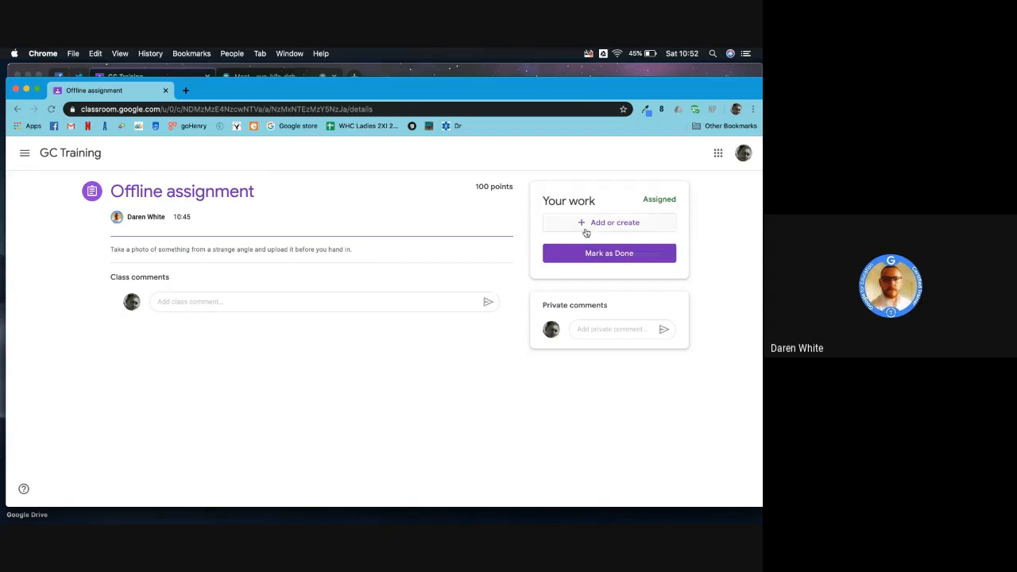
{"action": "left_click", "coordinate": [608, 222]}
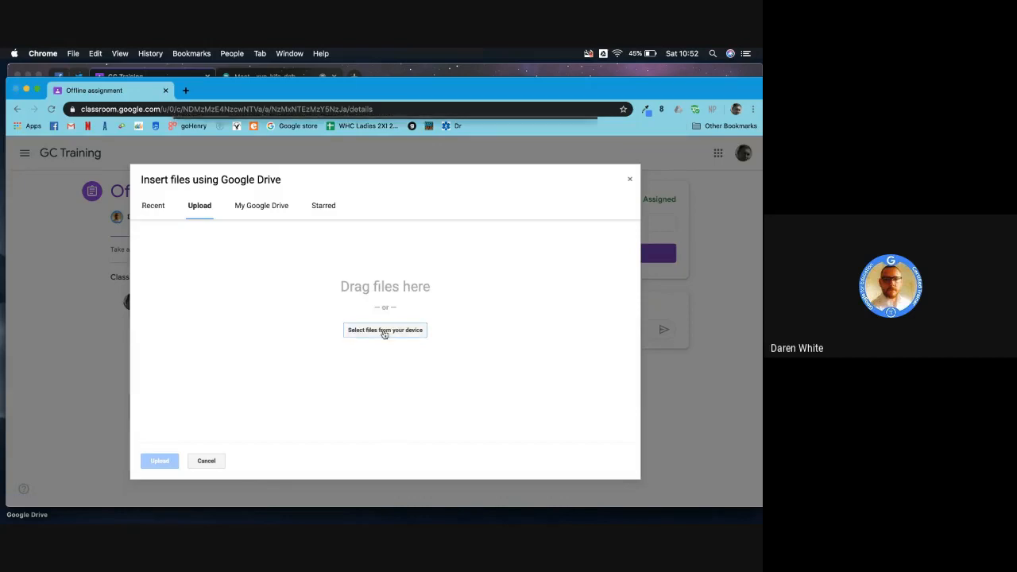
Upload IMG_20200328_103925.jpg from the computer as the Offline assignment's work.
{"action": "left_click", "coordinate": [385, 330]}
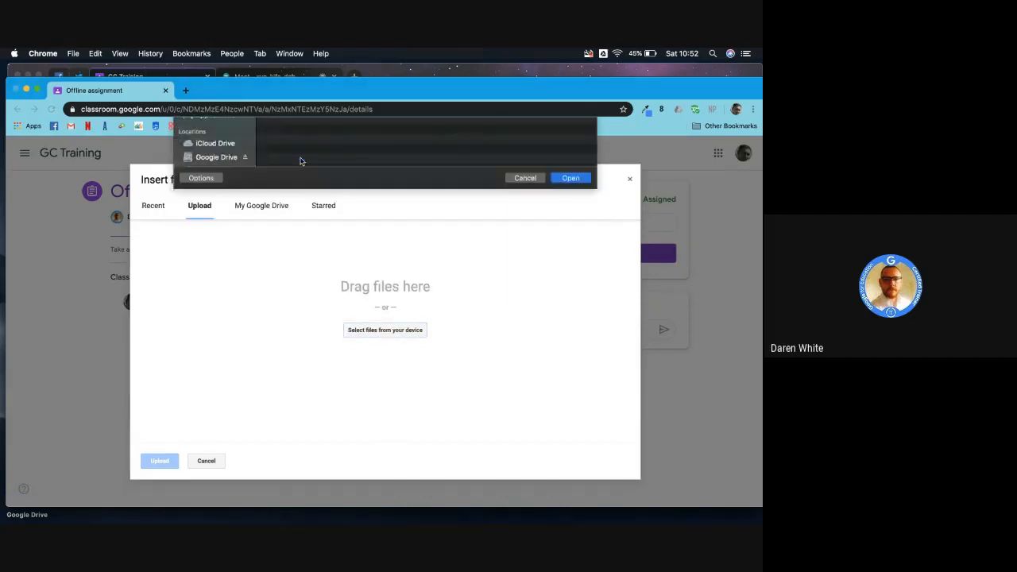
{"action": "left_click", "coordinate": [570, 178]}
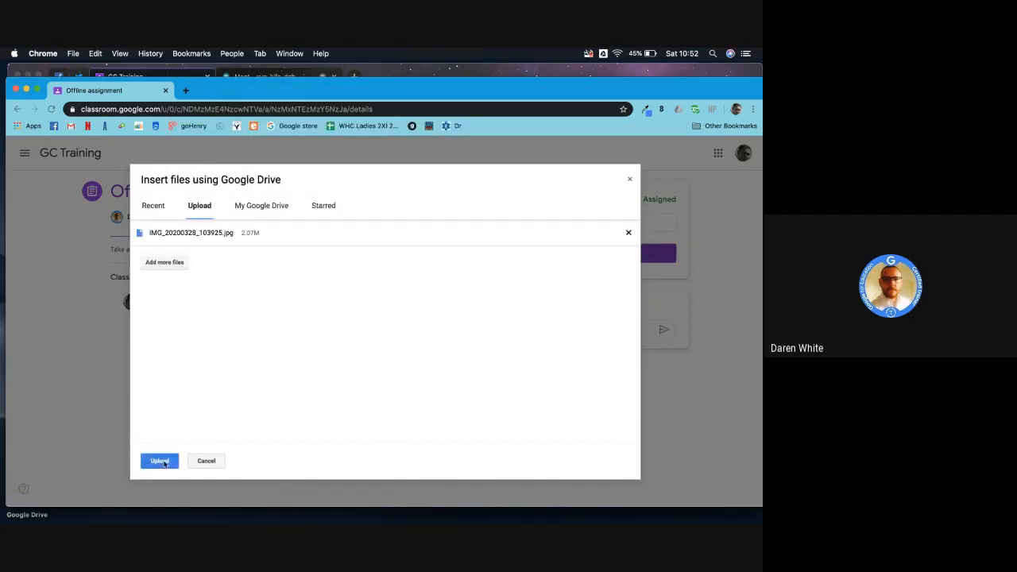
{"action": "left_click", "coordinate": [159, 461]}
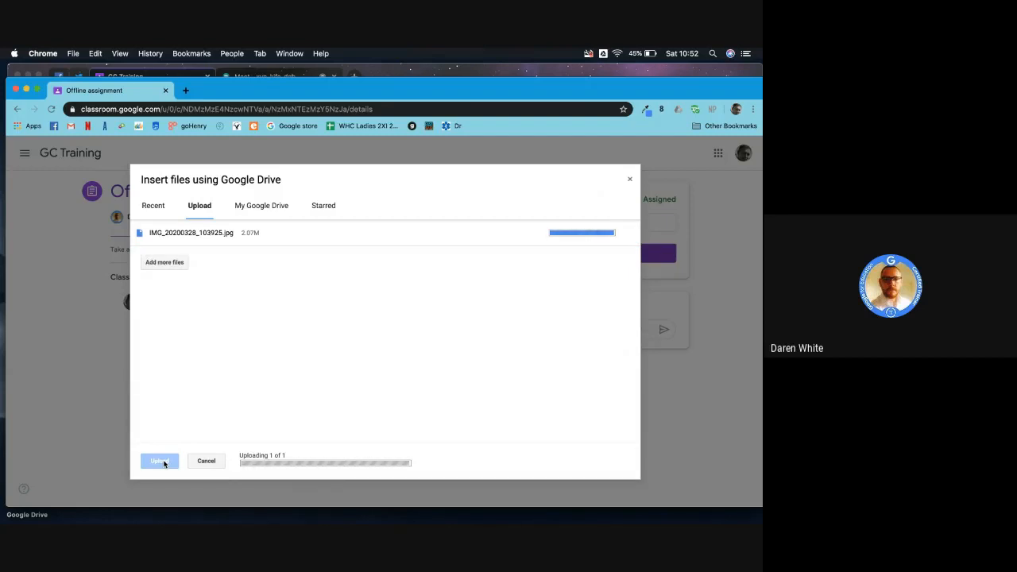
{"action": "left_click", "coordinate": [159, 461]}
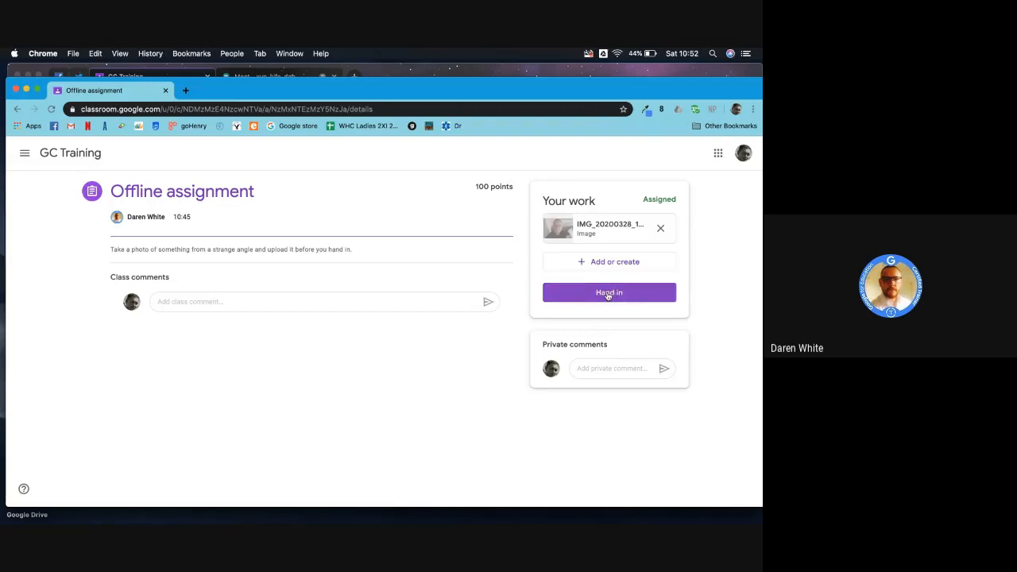
Hand in the Offline photo, then switch to the teacher's GC Training window.
{"action": "left_click", "coordinate": [608, 292]}
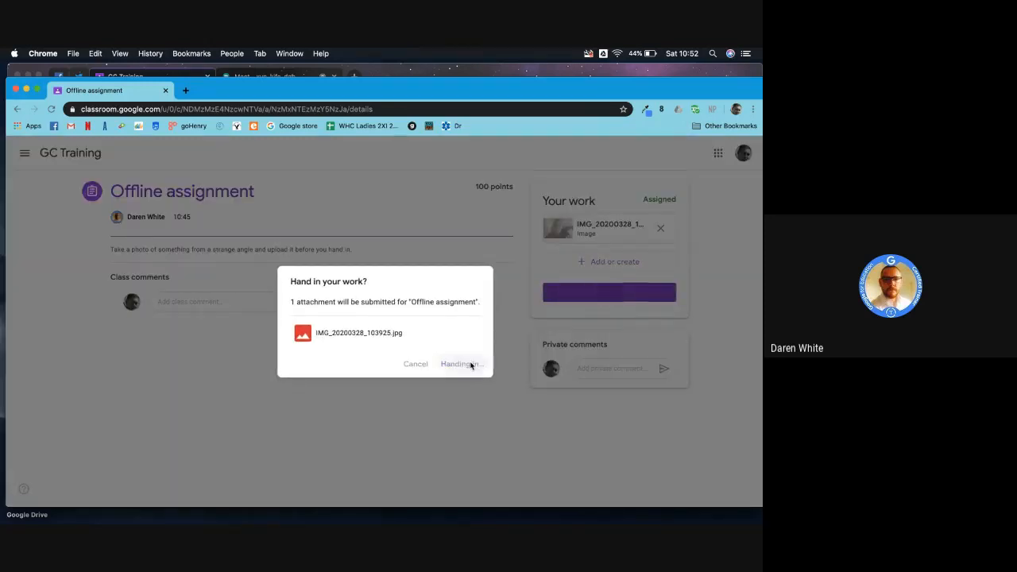
{"action": "left_click", "coordinate": [461, 363]}
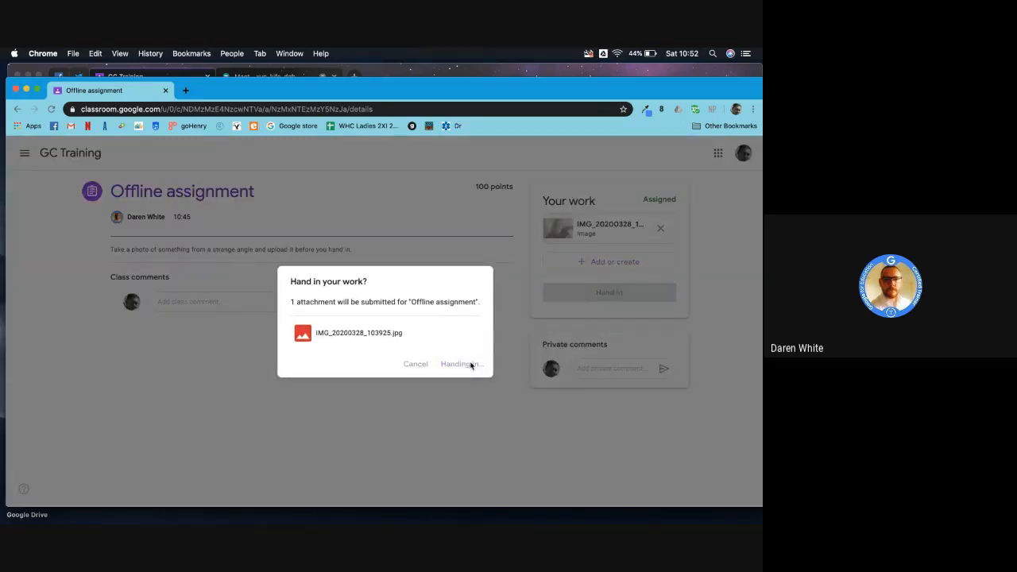
{"action": "left_click", "coordinate": [461, 364]}
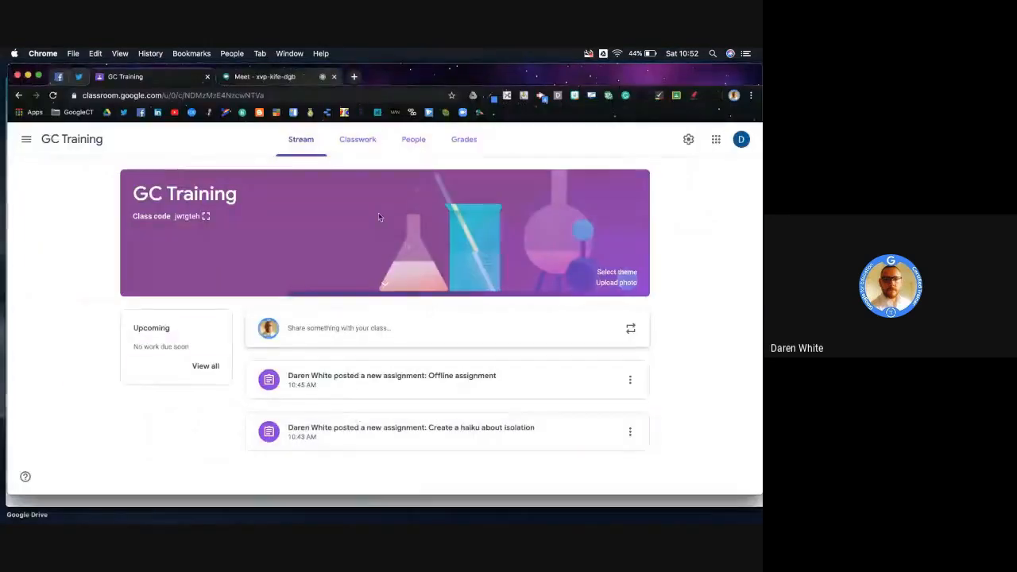
From Classwork, open the Offline assignment's student submissions to reach the photo.
{"action": "left_click", "coordinate": [357, 139]}
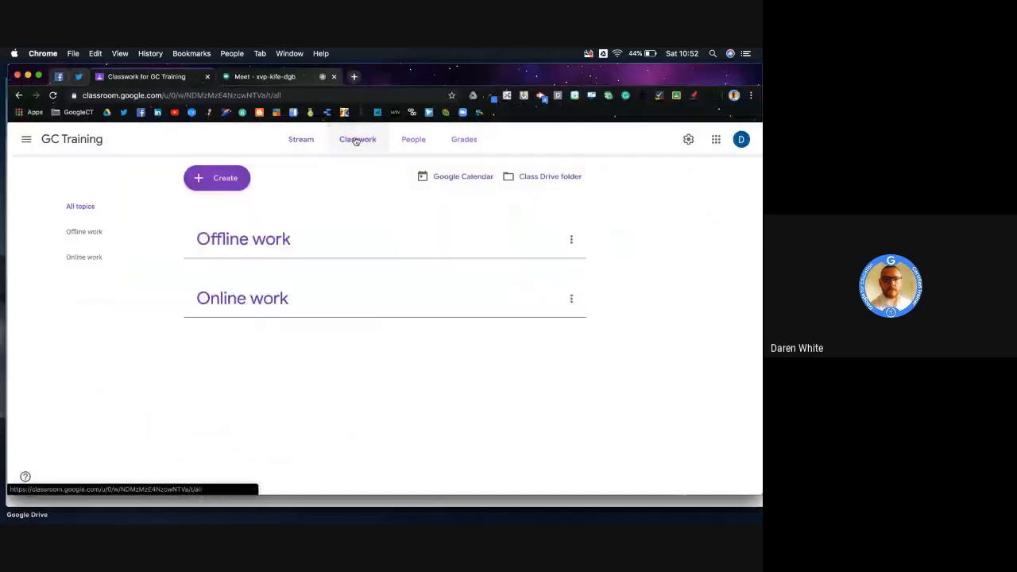
{"action": "left_click", "coordinate": [357, 139]}
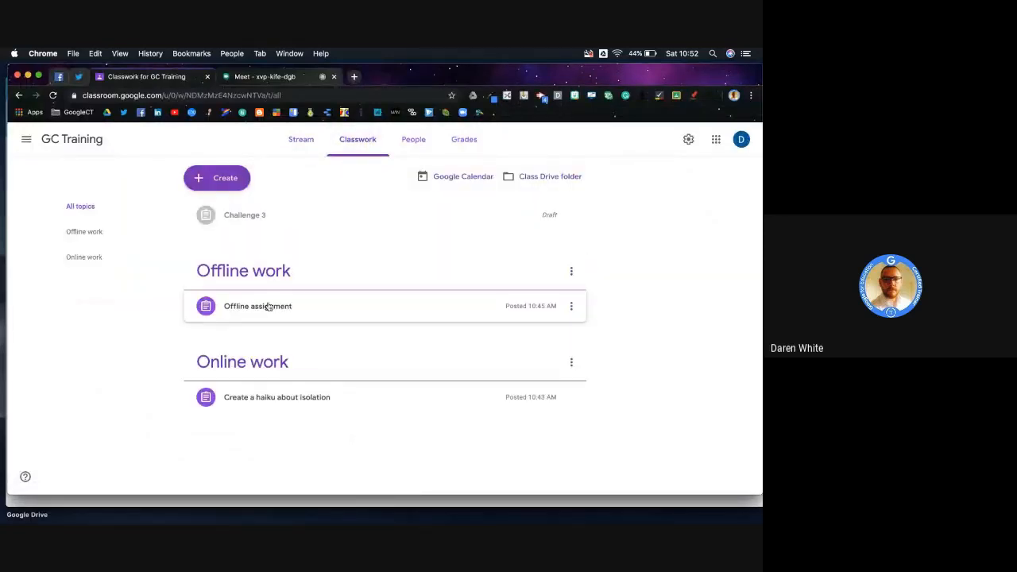
{"action": "left_click", "coordinate": [257, 306]}
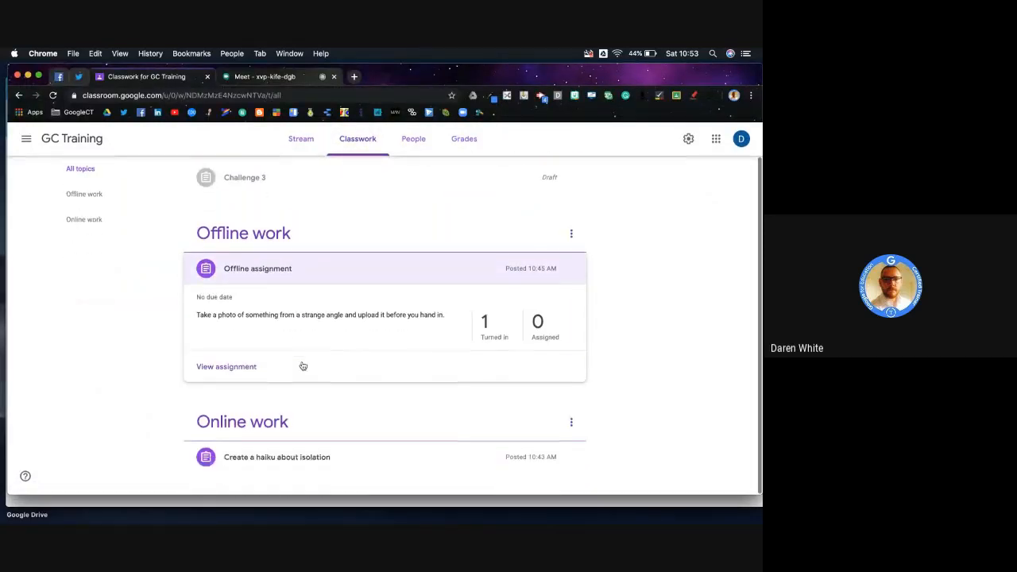
{"action": "left_click", "coordinate": [226, 366]}
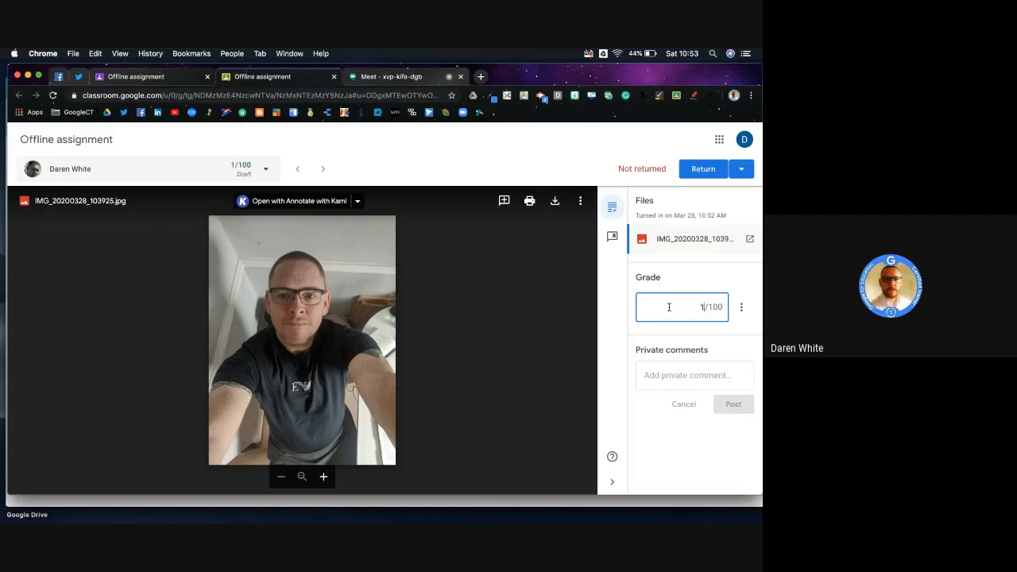
Grade the photo 100 and post the private comment 'Looks comfortable!'.
{"action": "type", "text": "100"}
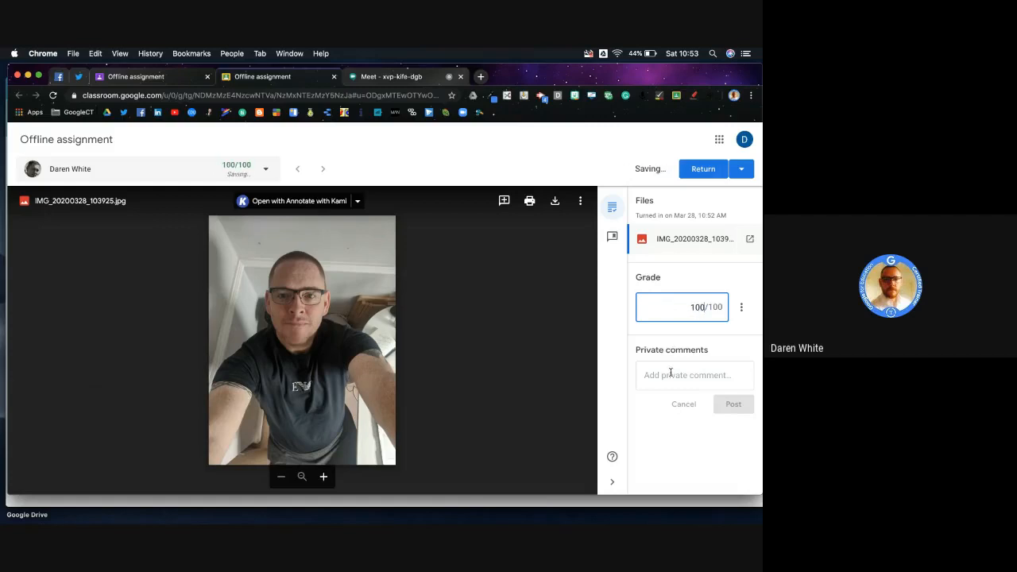
{"action": "type", "text": "Looks comf"}
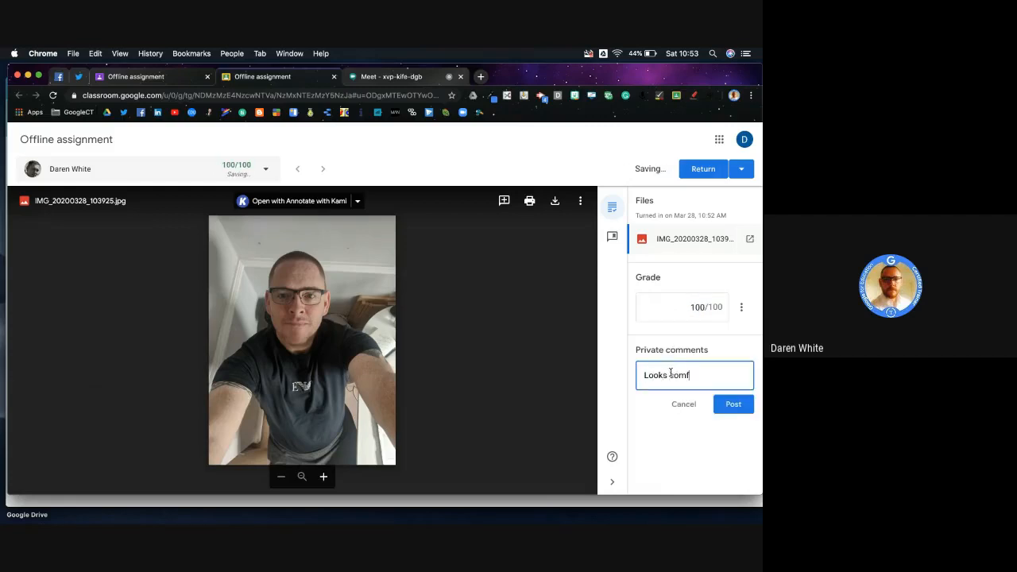
{"action": "type", "text": "ortable!"}
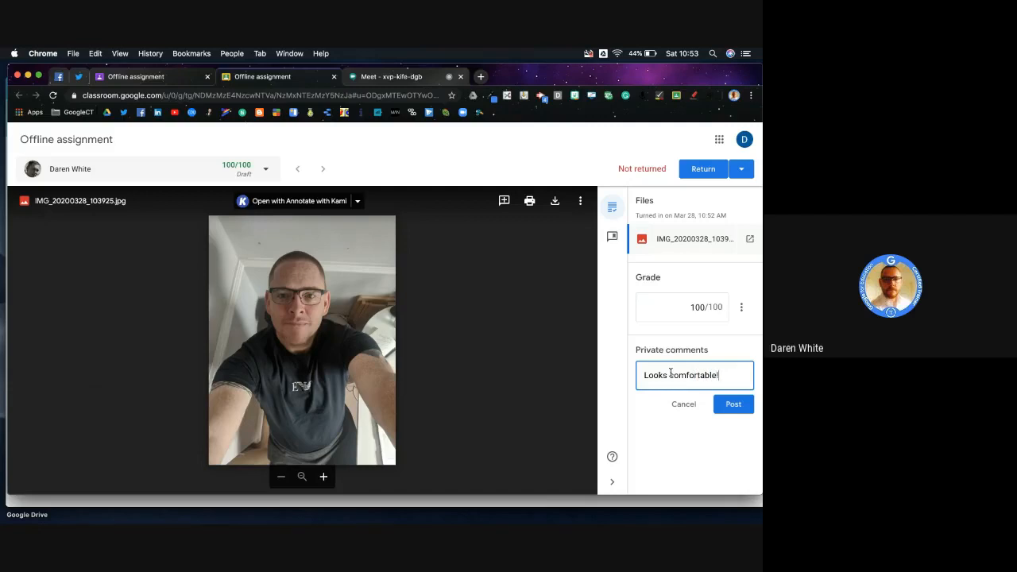
{"action": "left_click", "coordinate": [733, 404]}
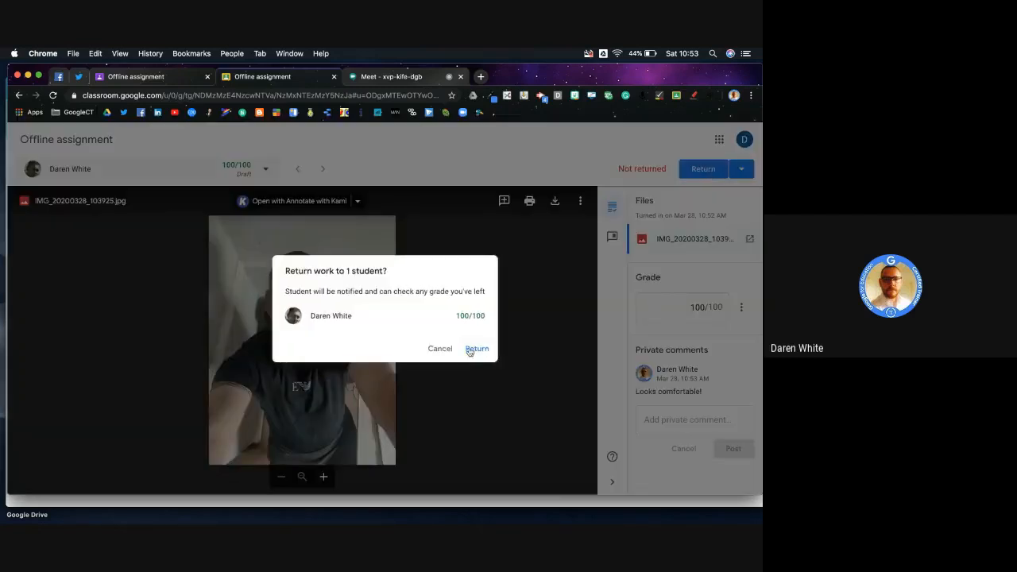
Return the graded photo and check the gradebook shows 100 for both assignments.
{"action": "left_click", "coordinate": [477, 348]}
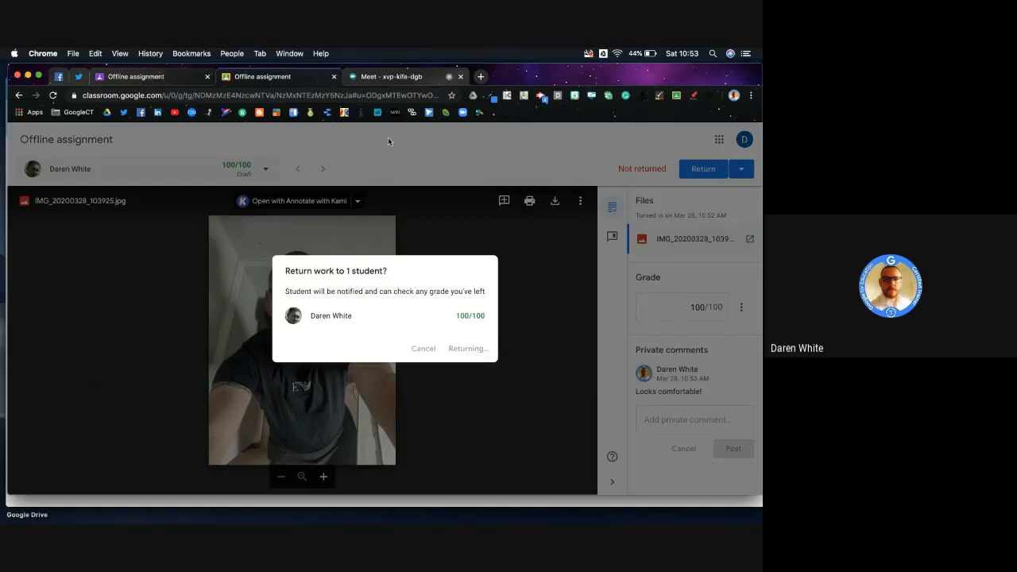
{"action": "left_click", "coordinate": [468, 348]}
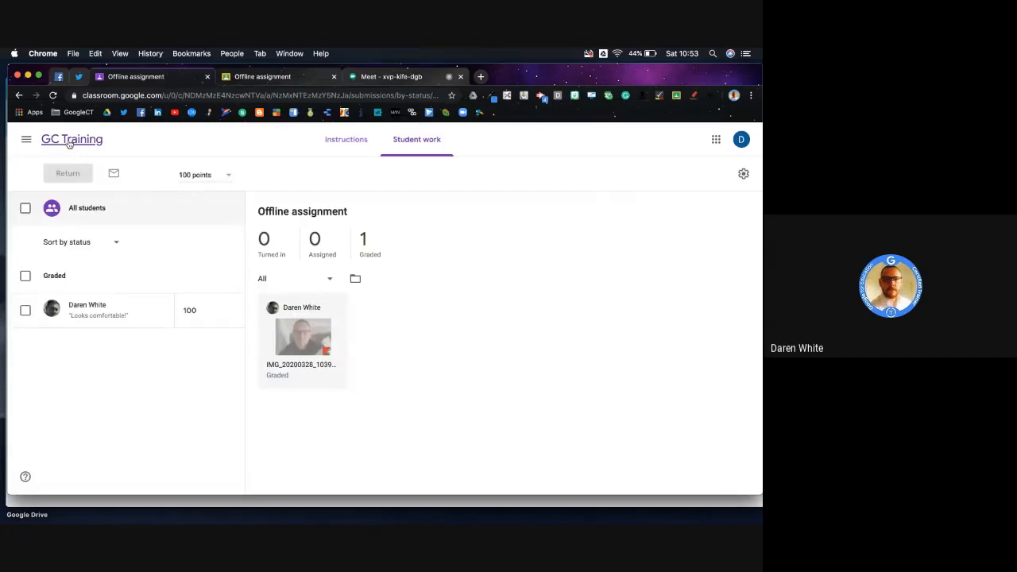
{"action": "left_click", "coordinate": [71, 139]}
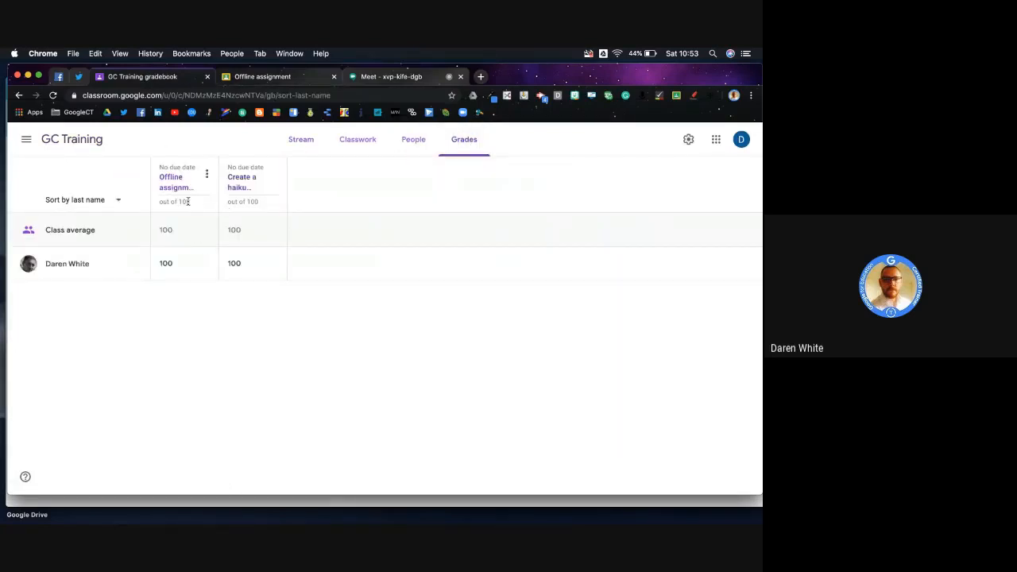
{"action": "left_click", "coordinate": [174, 182]}
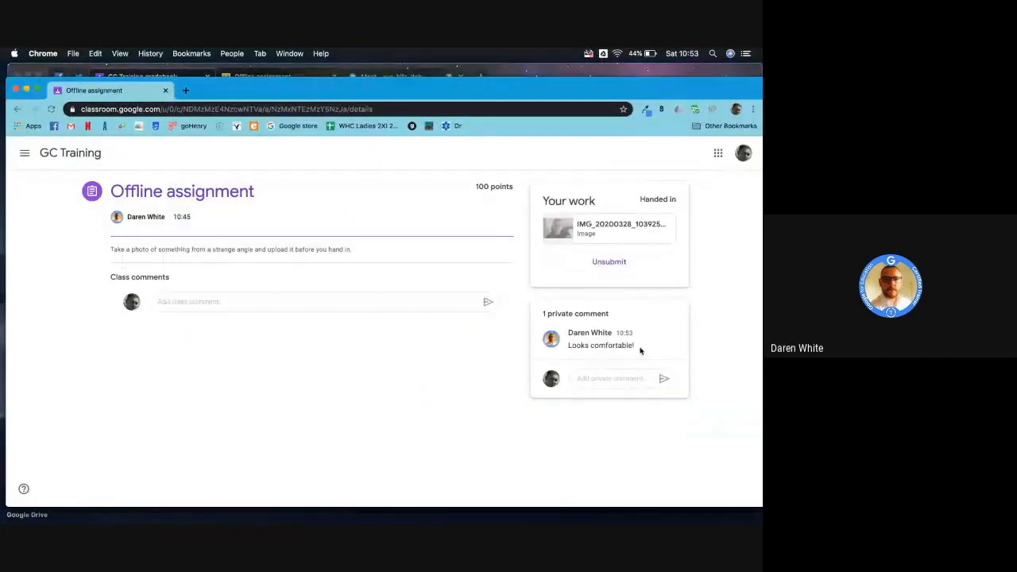
{"action": "mouse_move", "coordinate": [506, 204]}
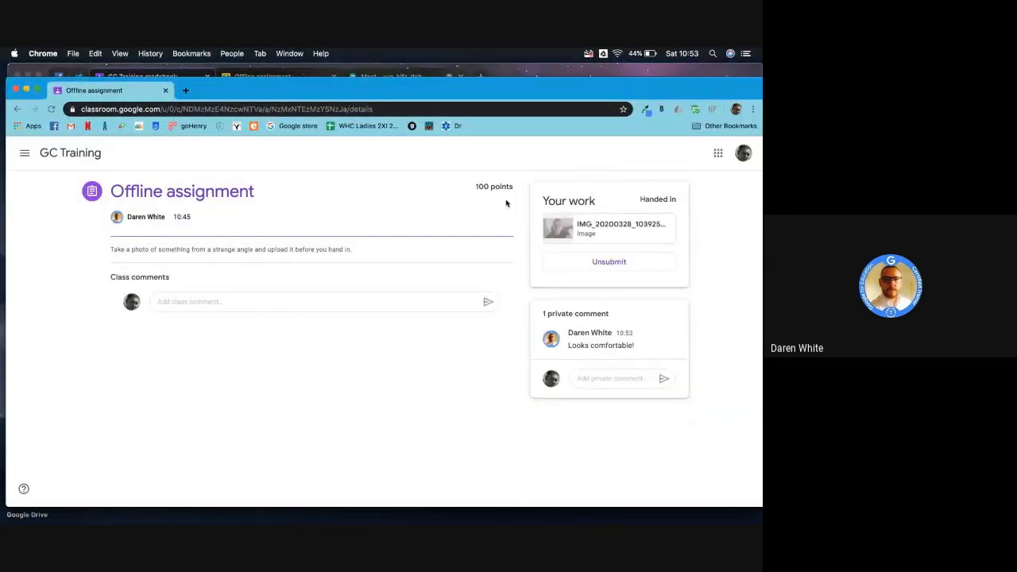
{"action": "mouse_move", "coordinate": [497, 201]}
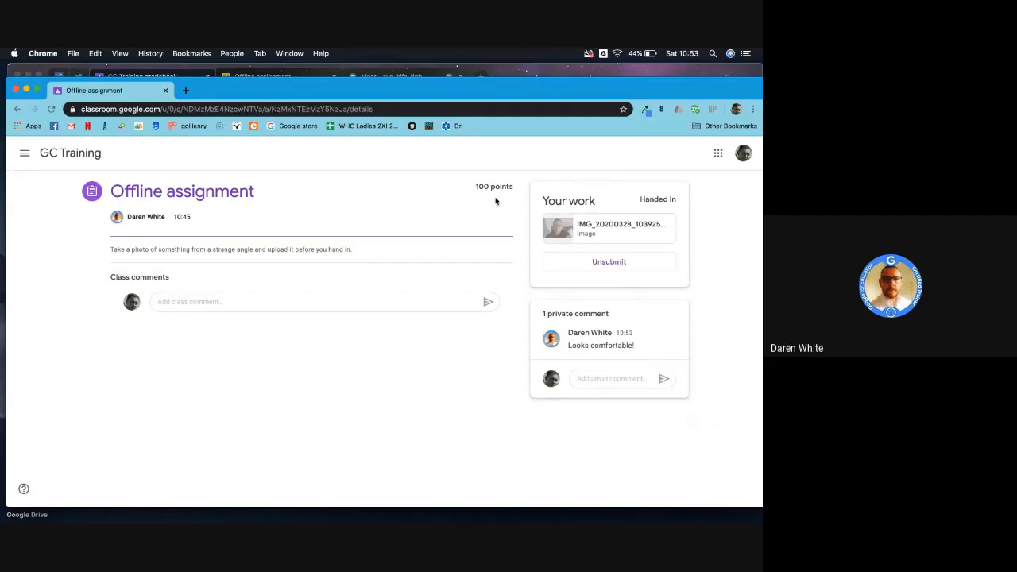
{"action": "mouse_move", "coordinate": [449, 97]}
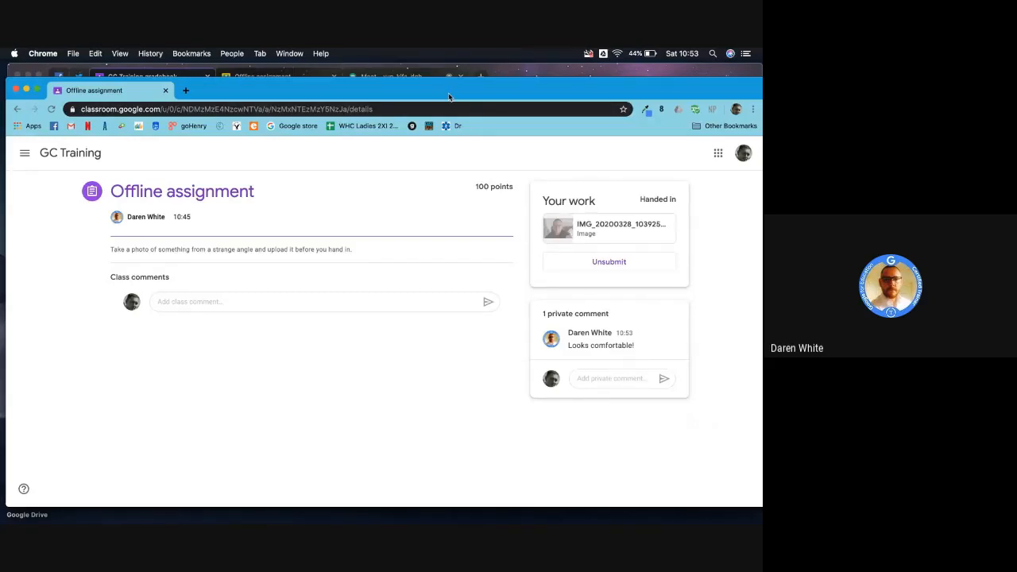
{"action": "mouse_move", "coordinate": [455, 201]}
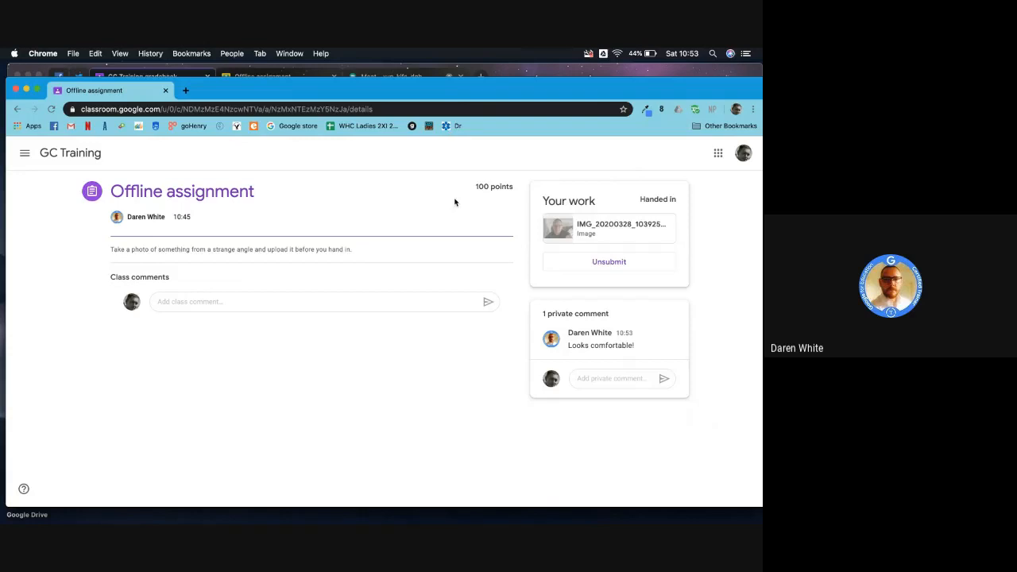